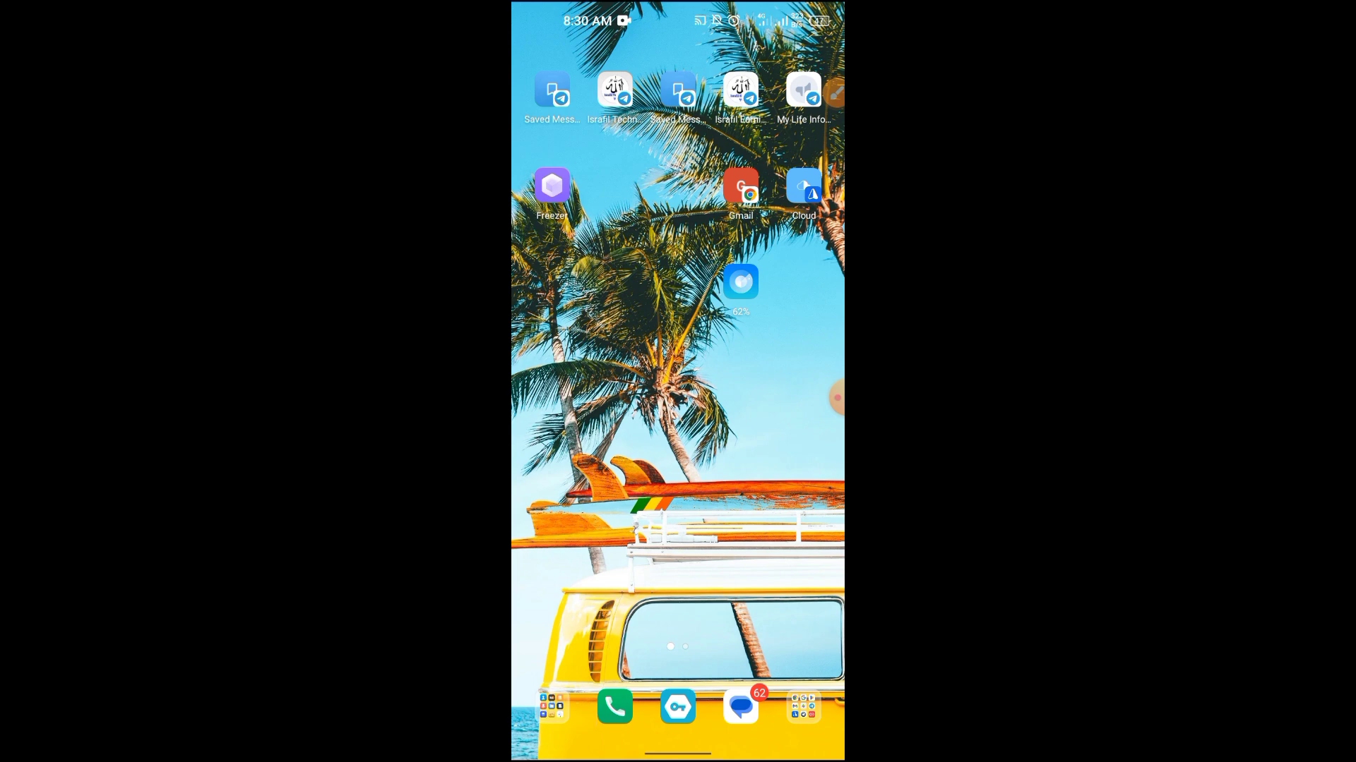
Open the Cloud chat in Telegram from its home-screen shortcut
left_click(822, 398)
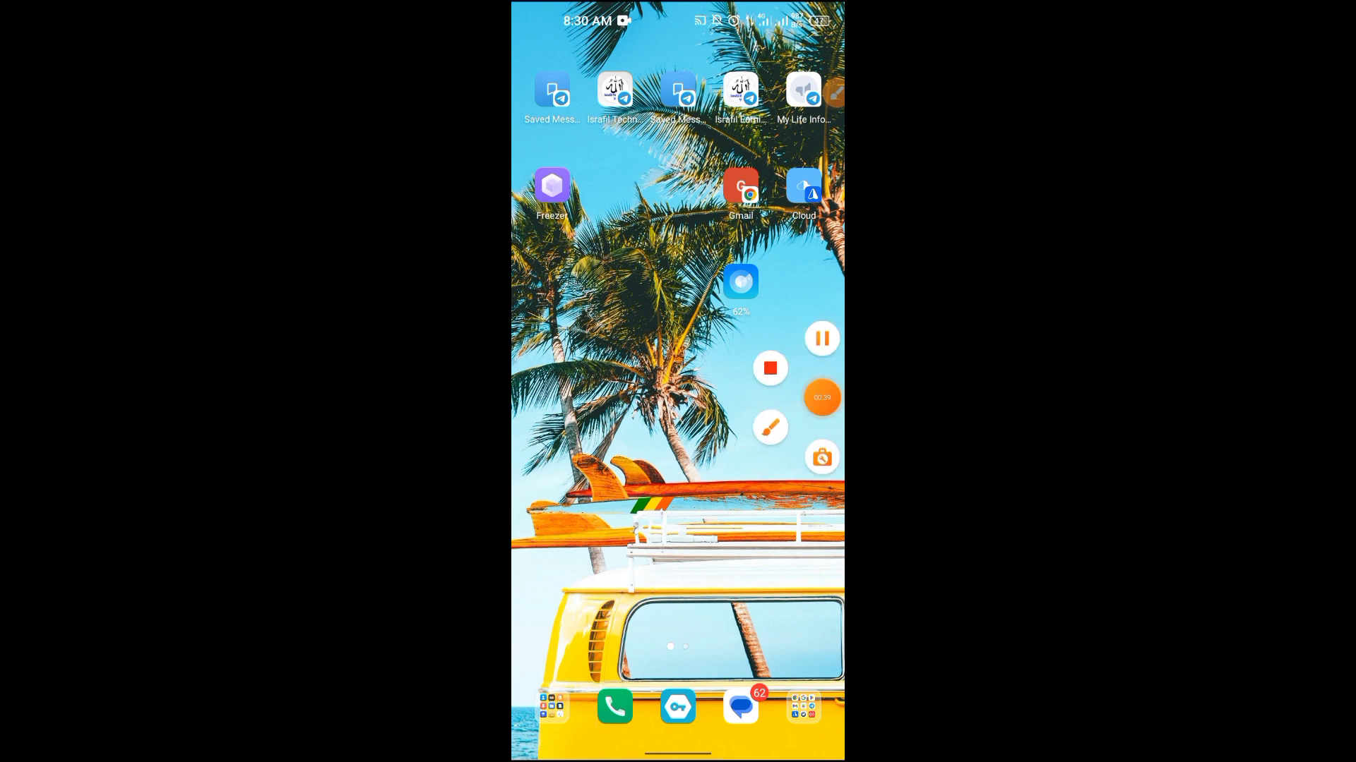
left_click(801, 185)
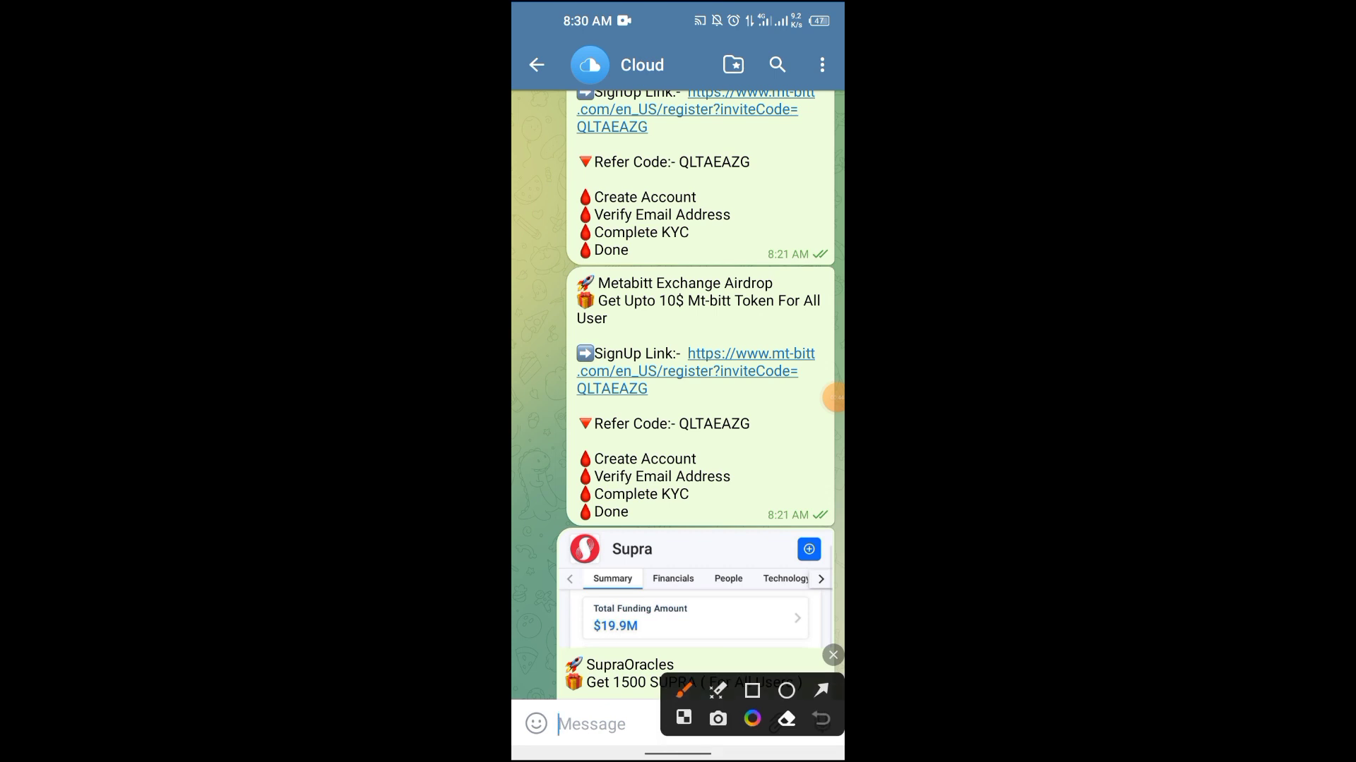
Open the mt-bitt.com signup link from the Metabitt Exchange Airdrop message
left_click(831, 655)
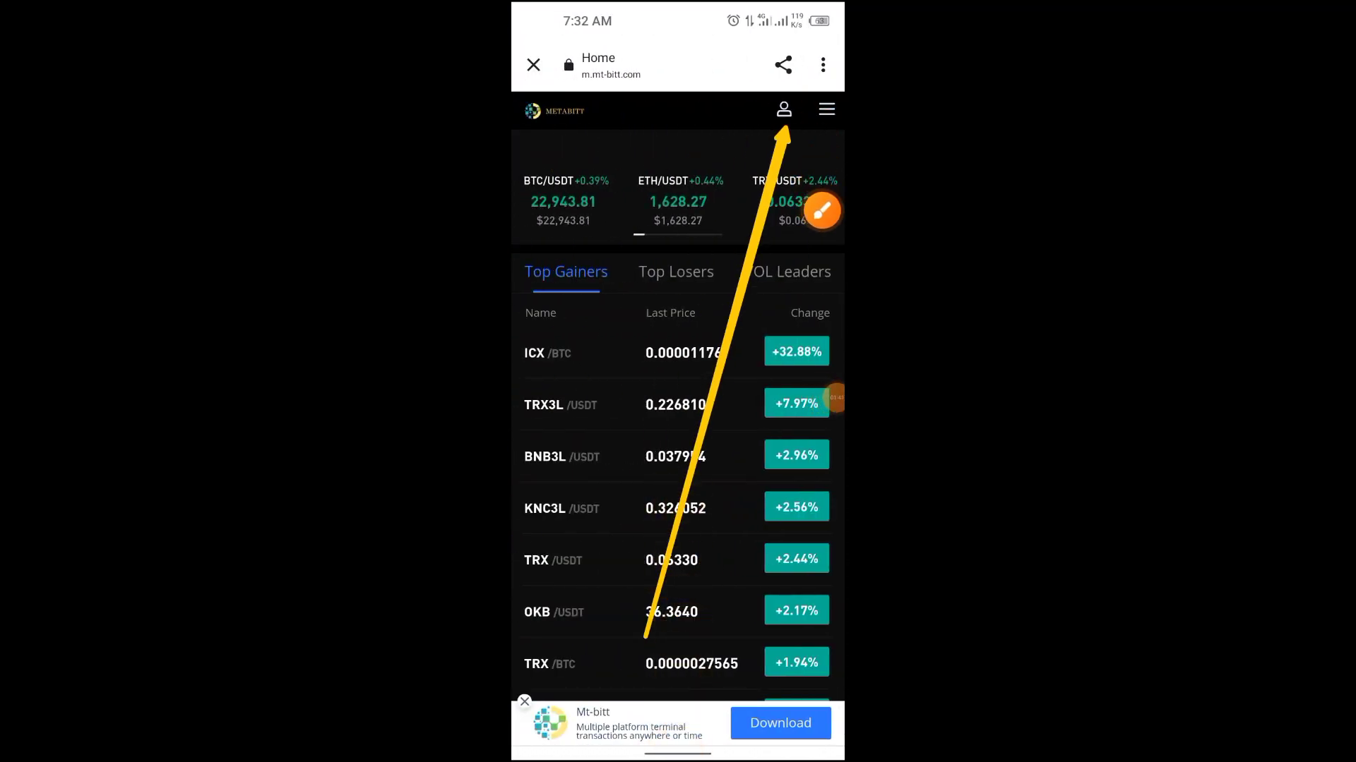
Start Mt-bitt ID verification from Verification Center with Bangladesh and Other legal documents
left_click(782, 108)
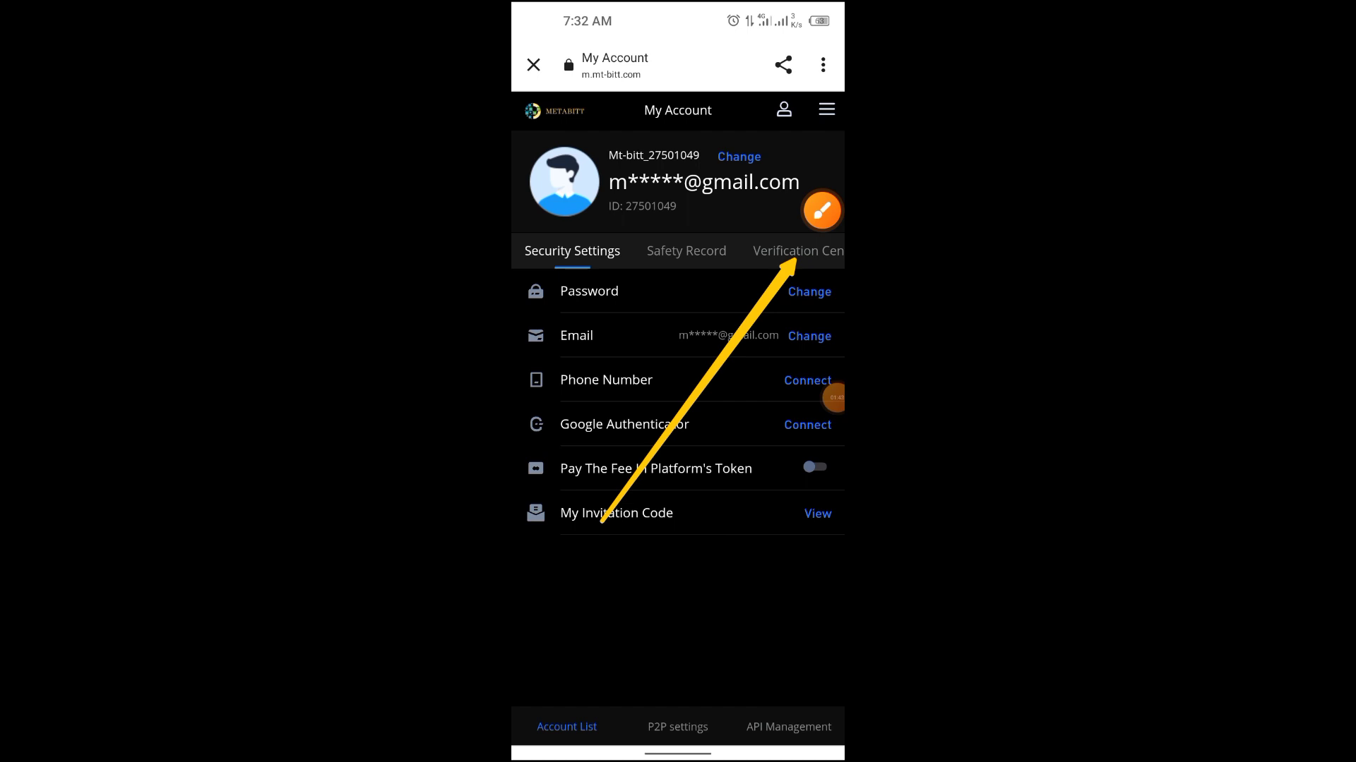
left_click(796, 250)
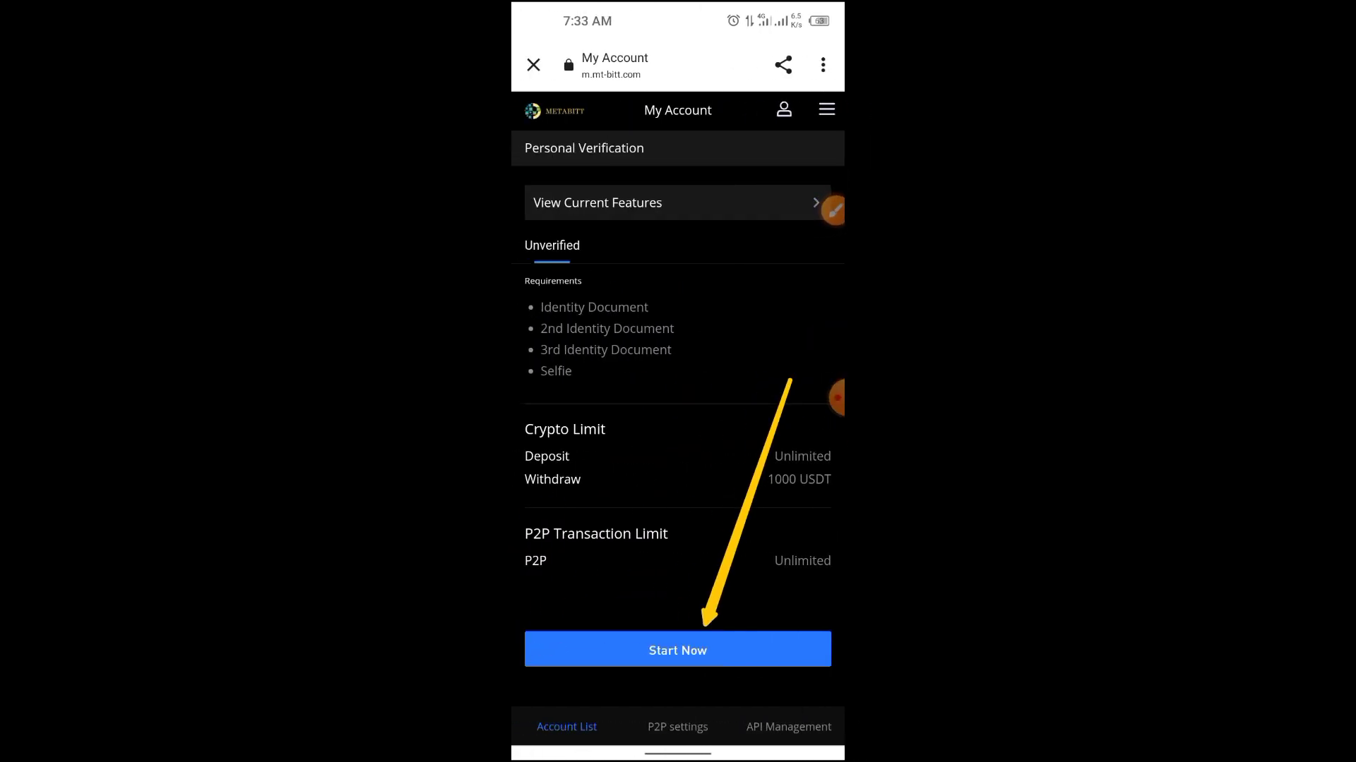
left_click(678, 649)
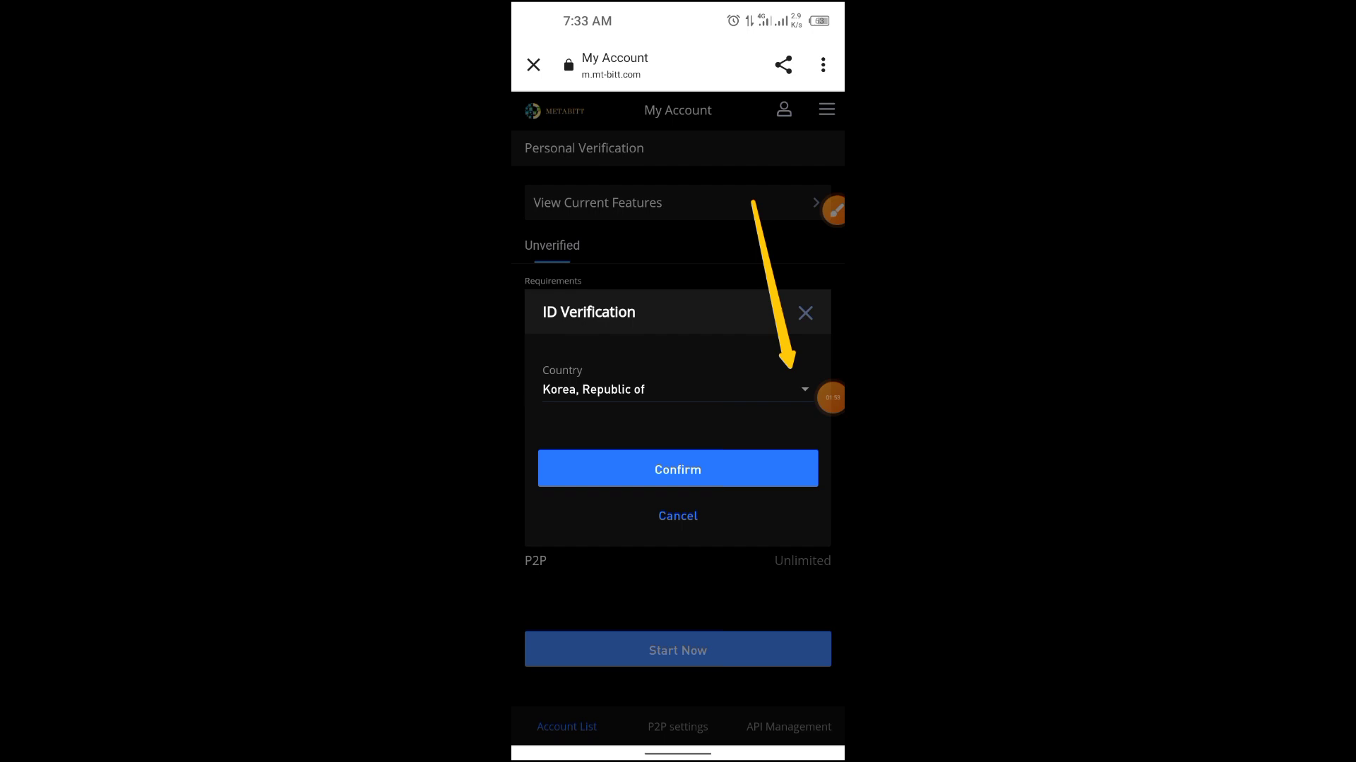
left_click(677, 468)
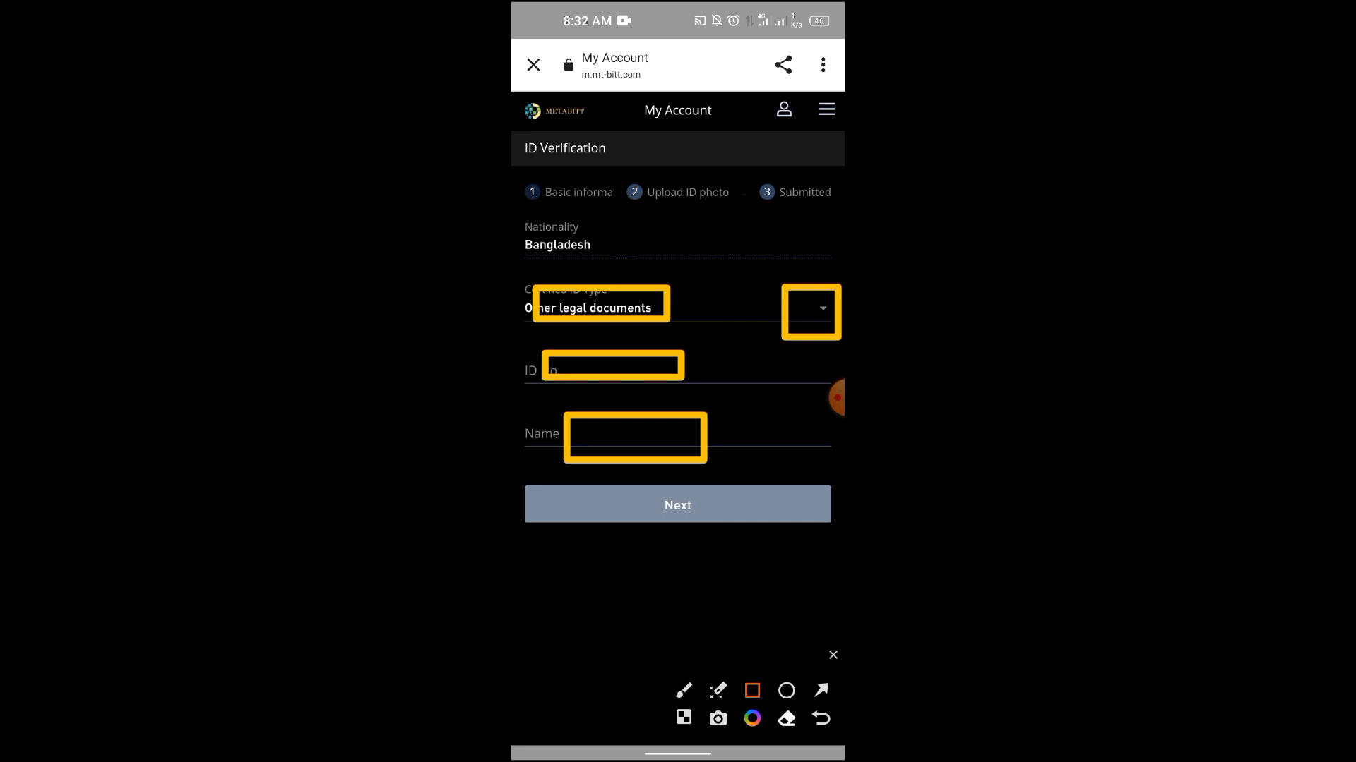
Upload the front cover, personal information page and hand-held ID photos, then submit
left_click(832, 654)
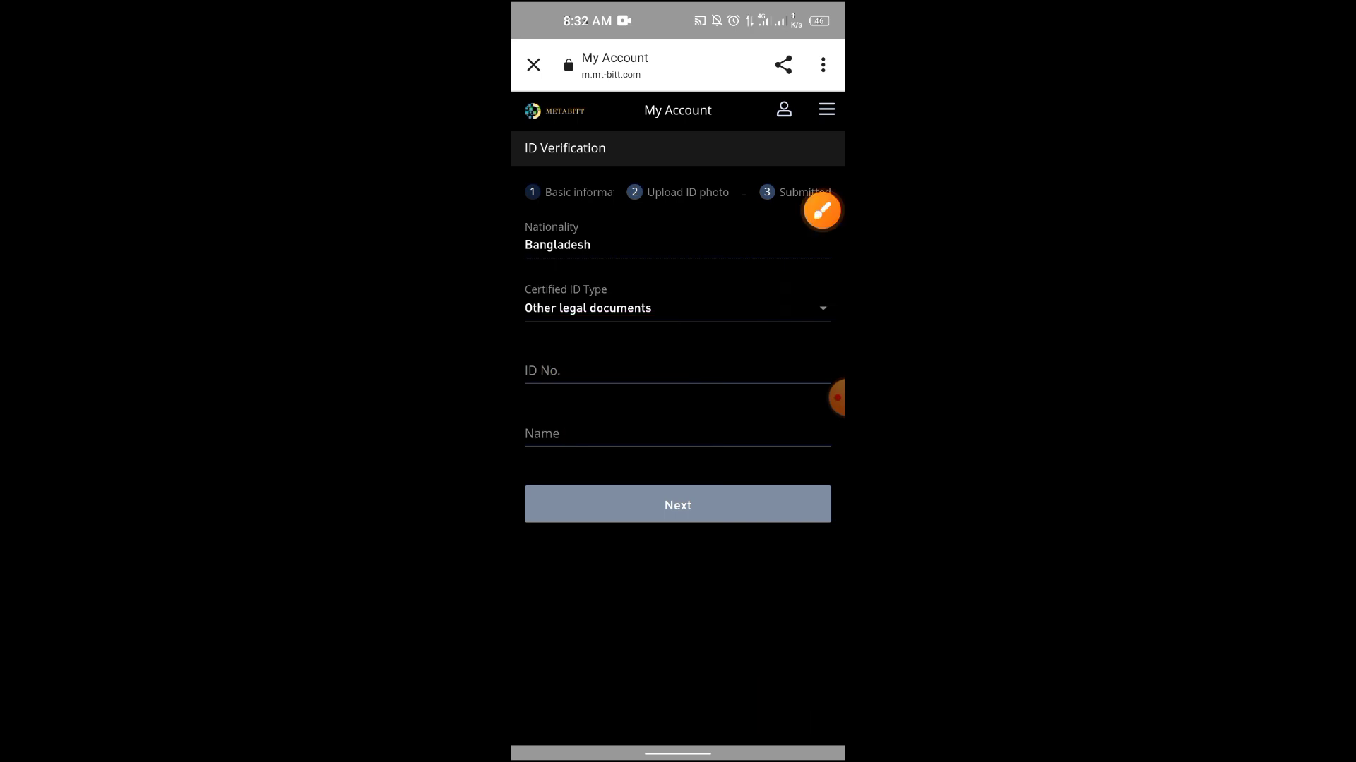
left_click(677, 505)
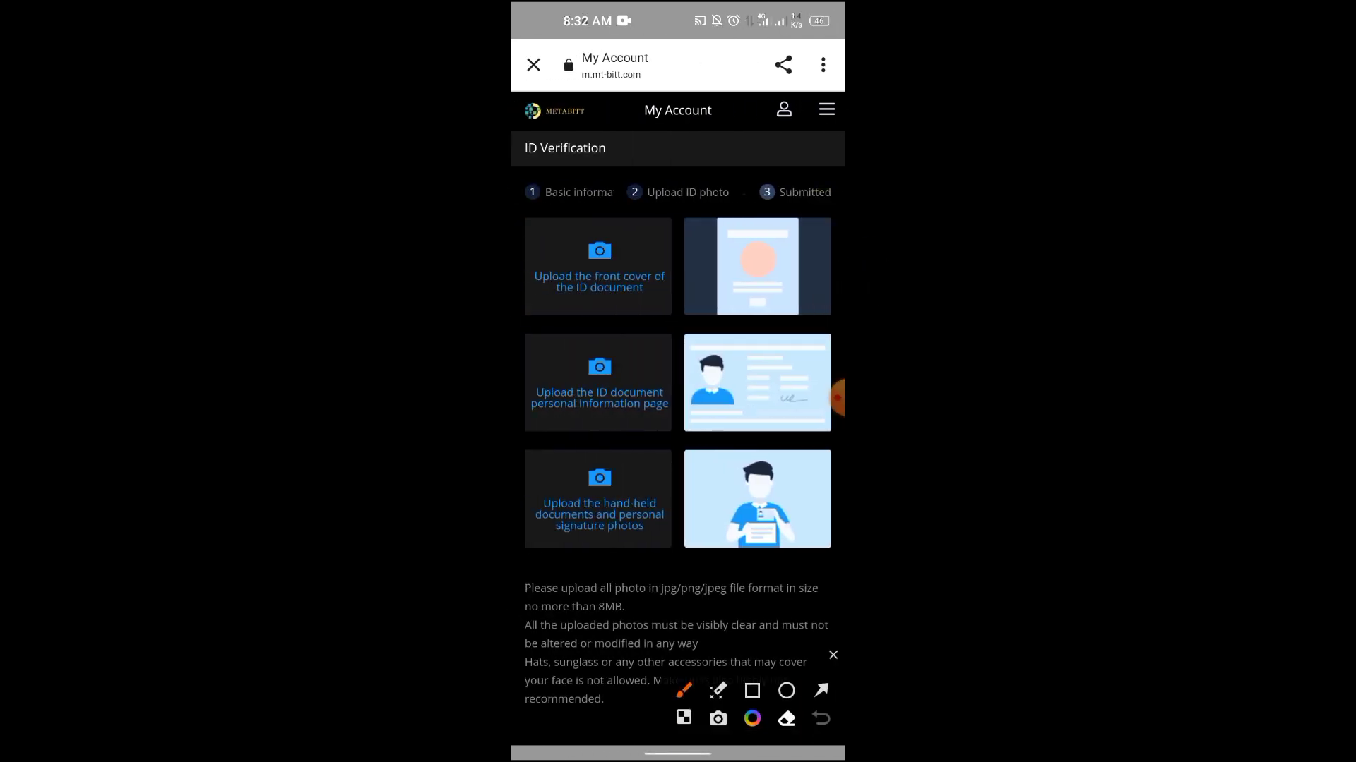
left_click(752, 689)
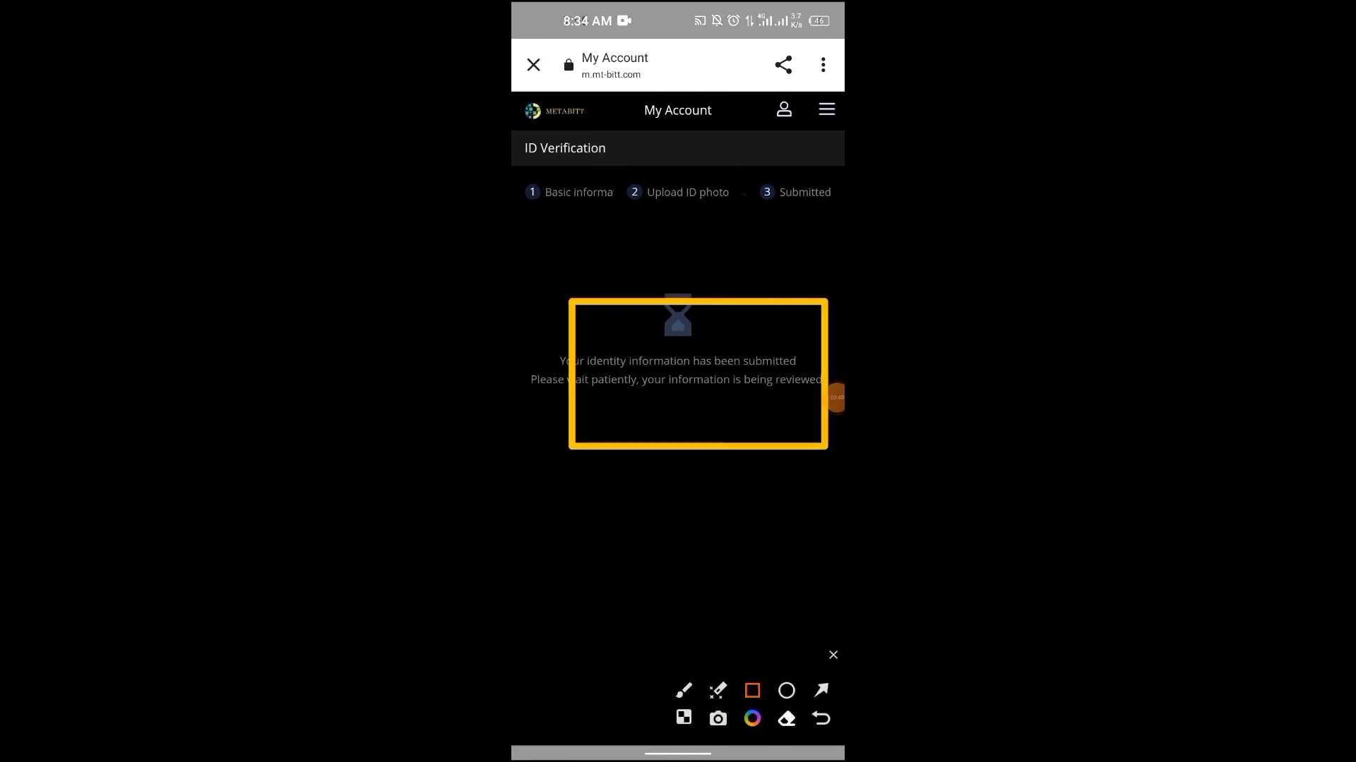
Close the Mt-bitt browser page and go back to the Android home screen
left_click(831, 655)
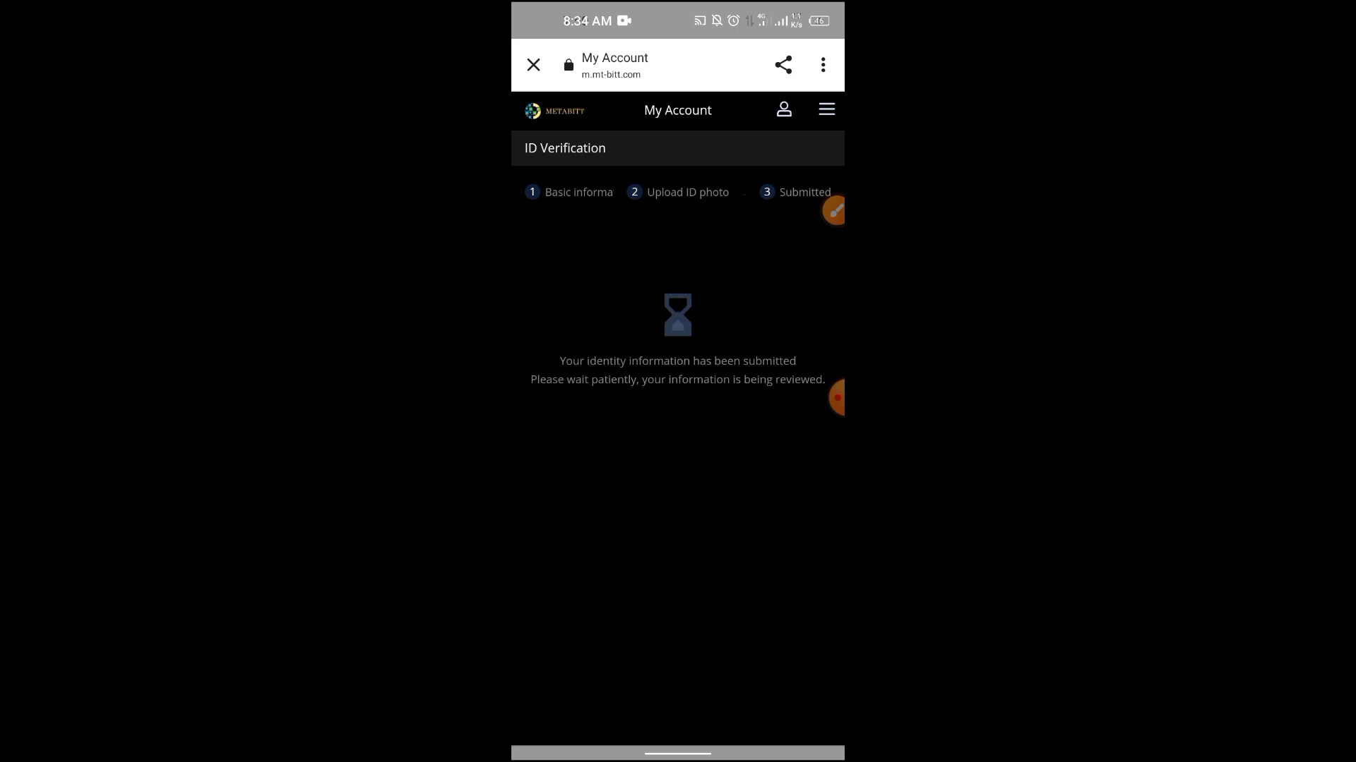
left_click(533, 64)
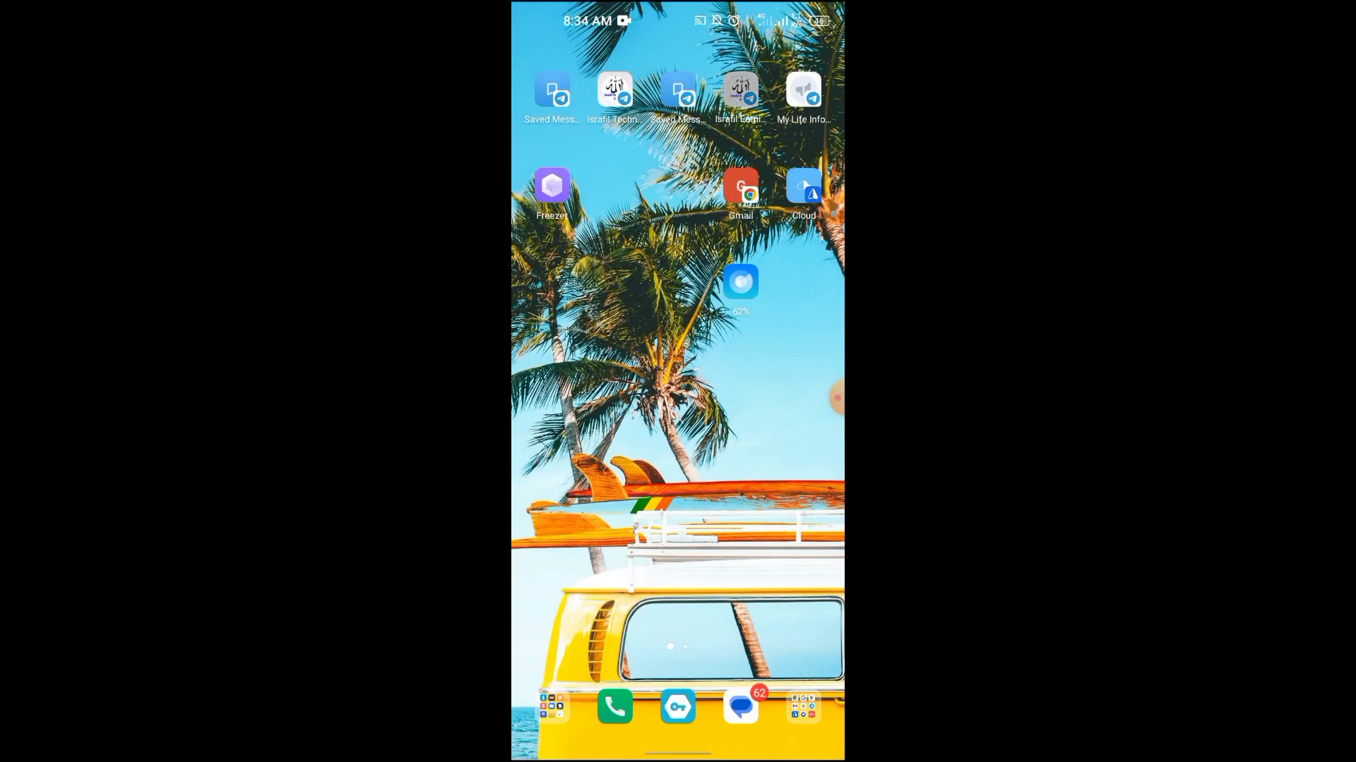
Reopen the Cloud chat at the SupraOracles 1500 SUPRA airdrop post
left_click(740, 89)
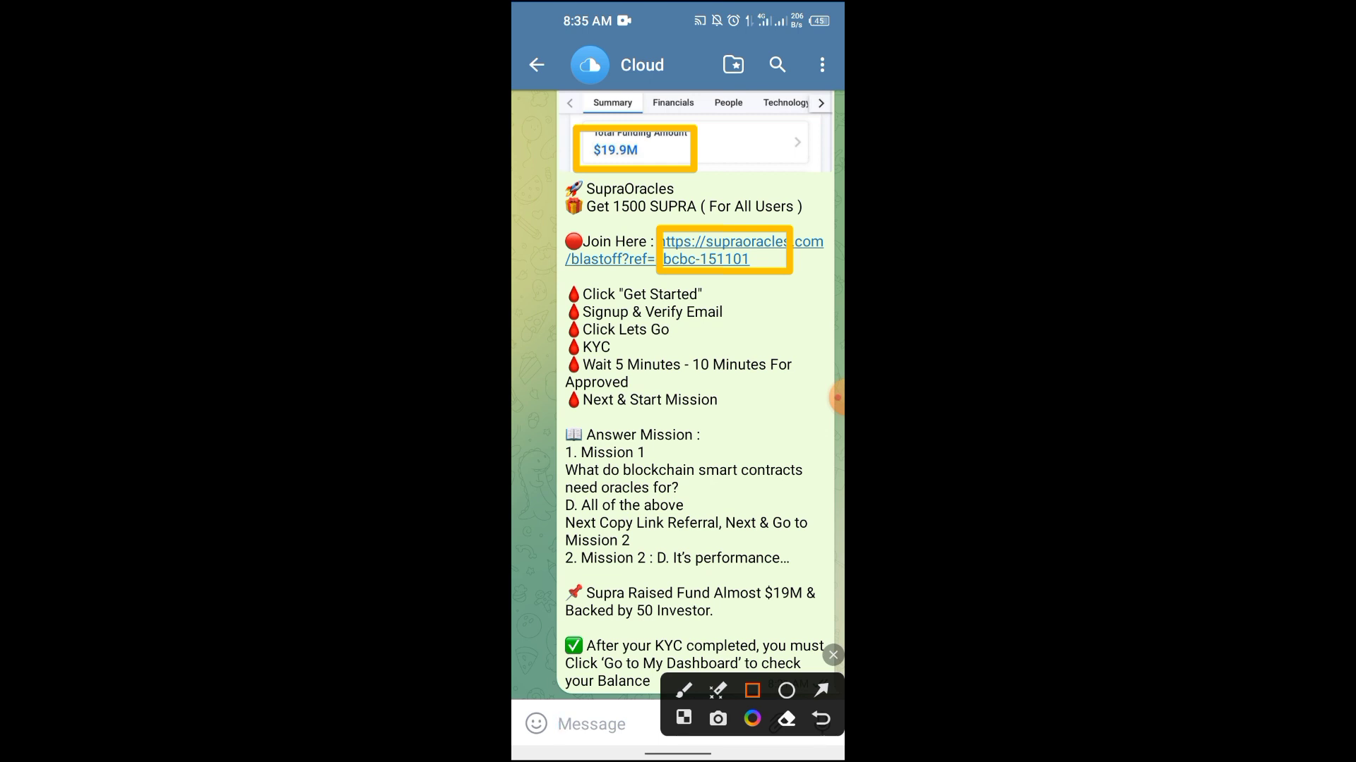
Follow the Blastoff referral link, sign up as a cadet, and open the verification email
left_click(724, 243)
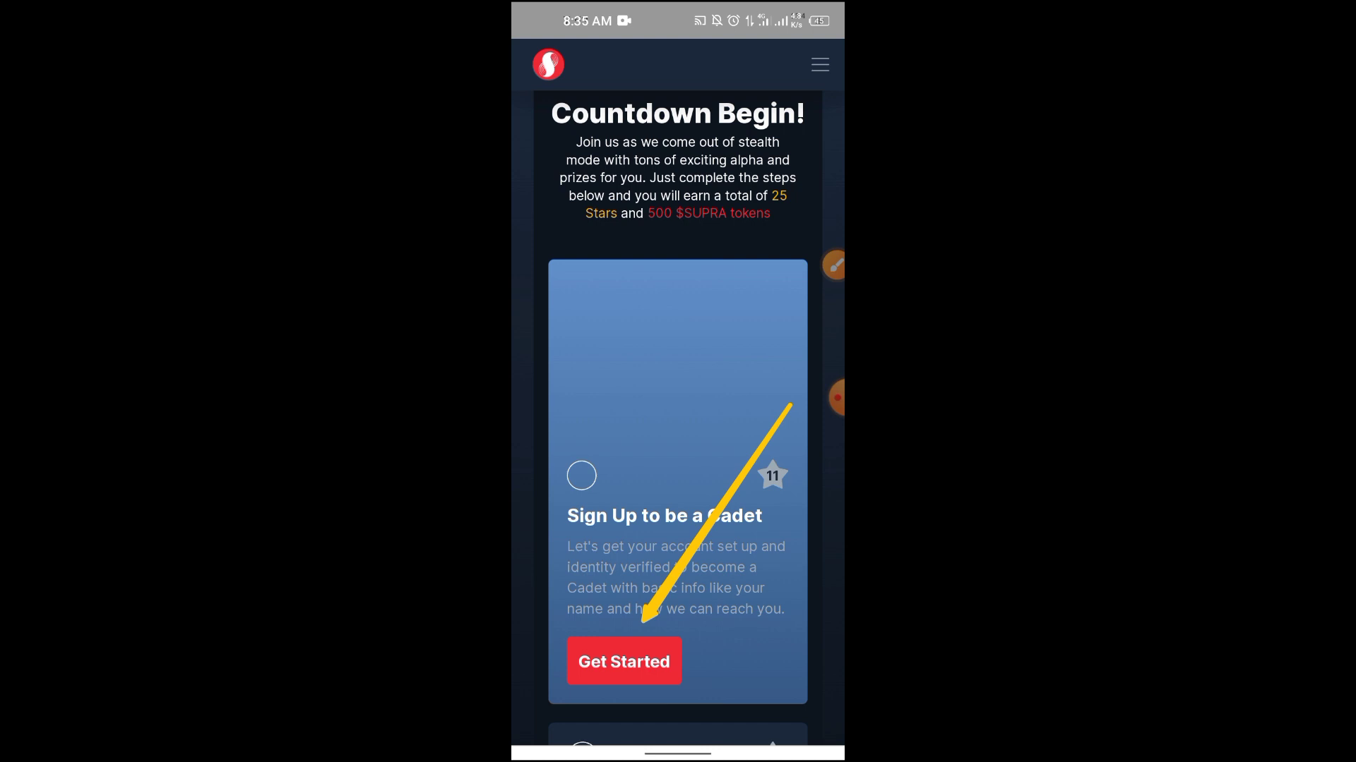
left_click(624, 661)
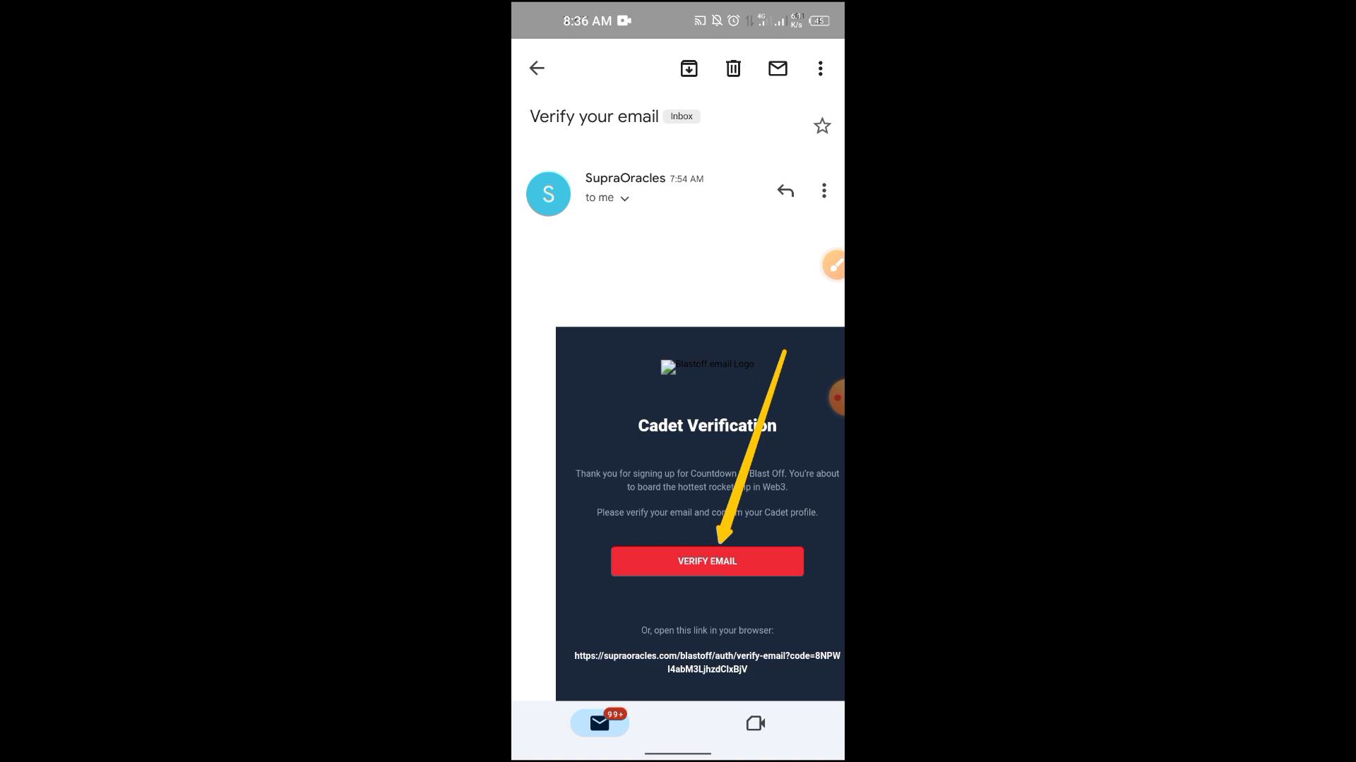
Confirm the address with VERIFY EMAIL in the SupraOracles Cadet Verification email
left_click(706, 561)
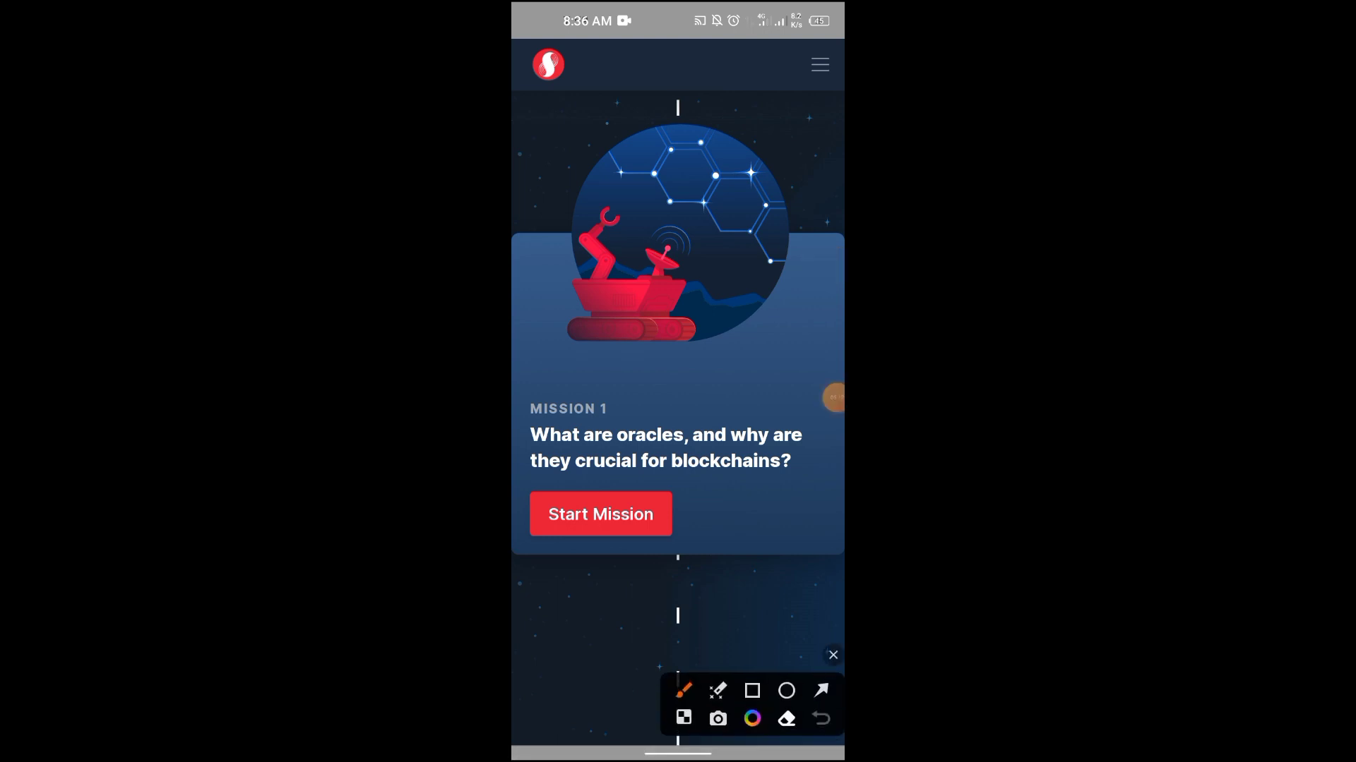
Return to the Telegram post's Answer Mission section, showing D for both missions
left_click(751, 690)
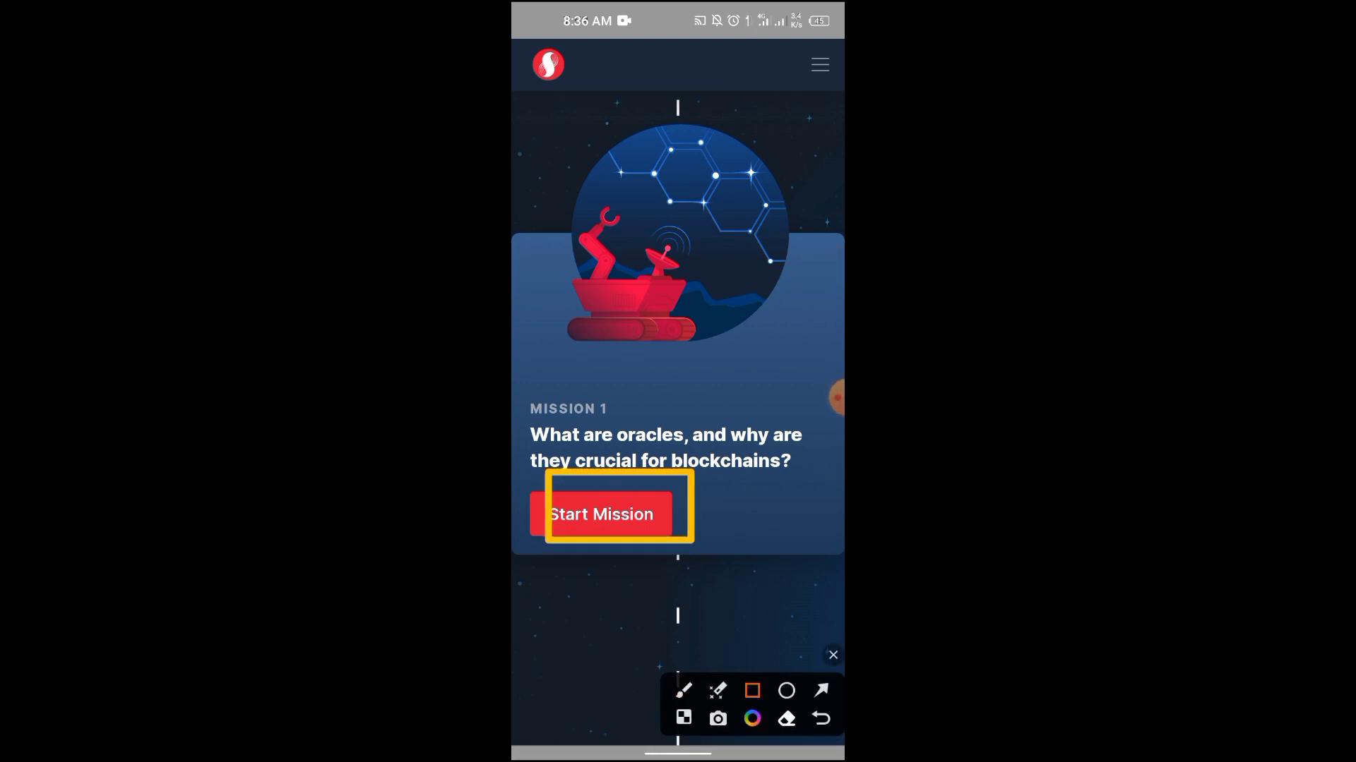
left_click(831, 655)
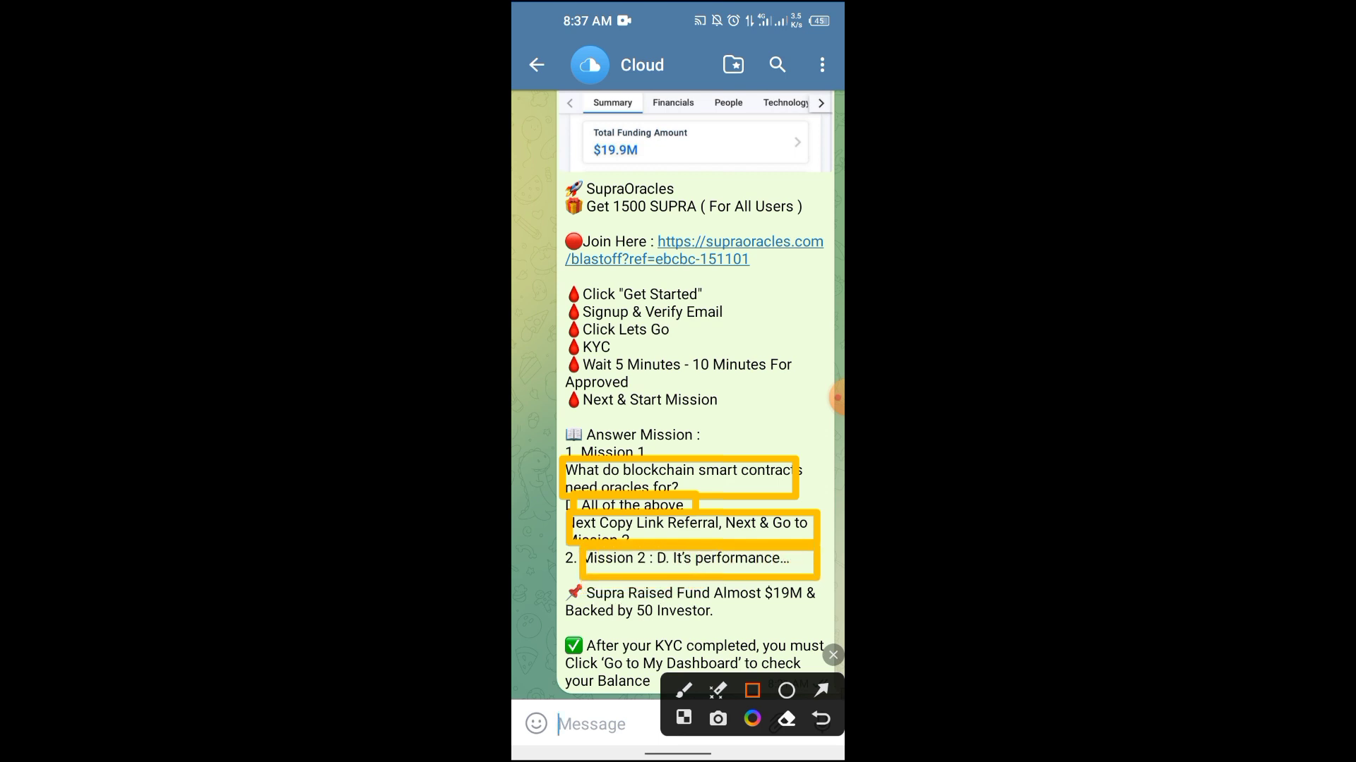
Check the Mission 1 and 2 answers in the saved post, then return to Blastoff
left_click(831, 655)
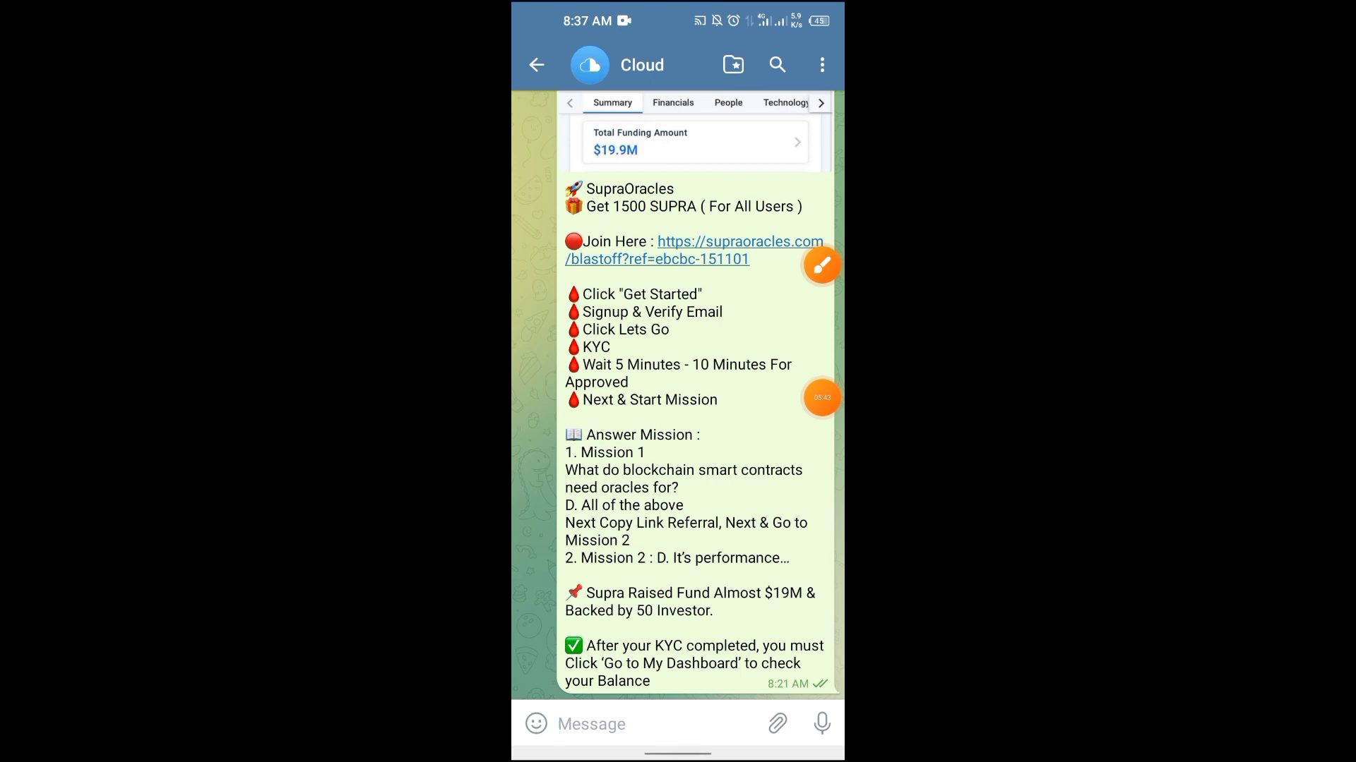
left_click(820, 265)
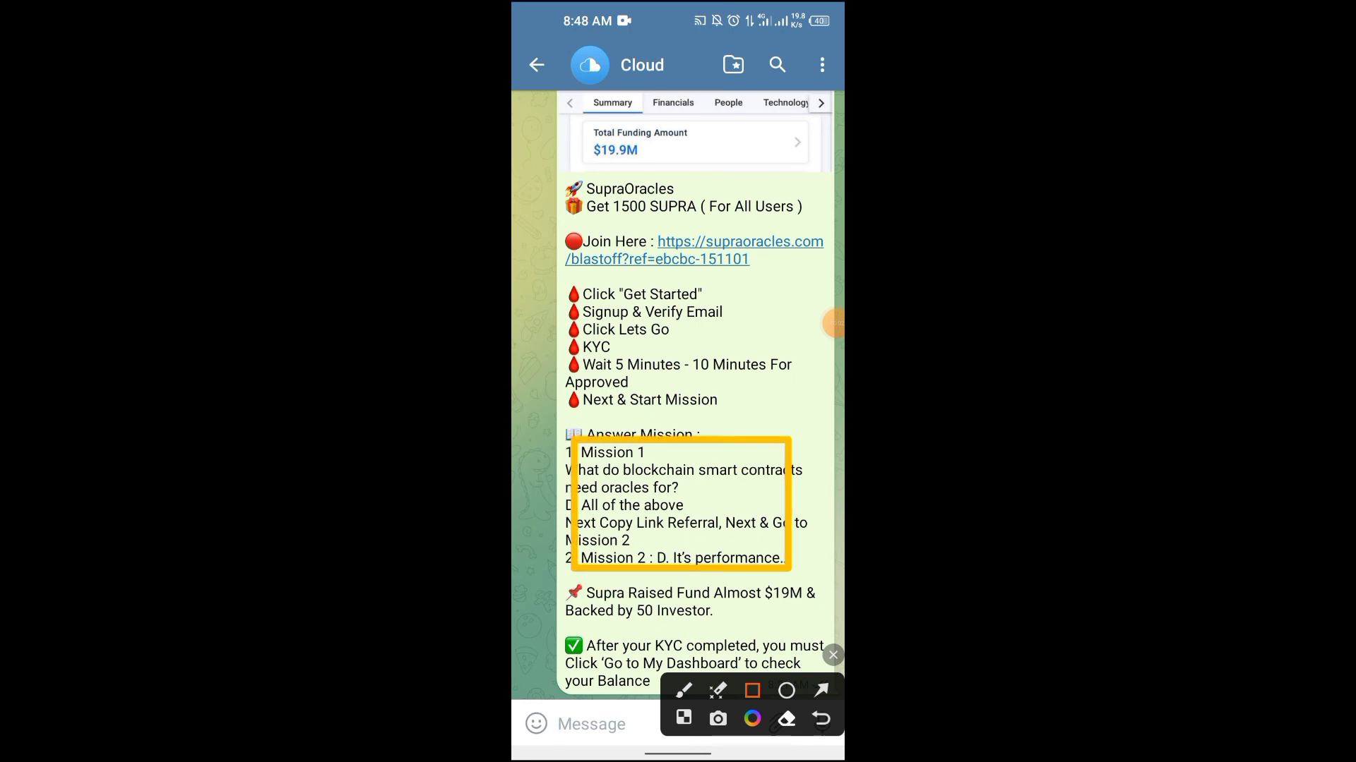
left_click(832, 655)
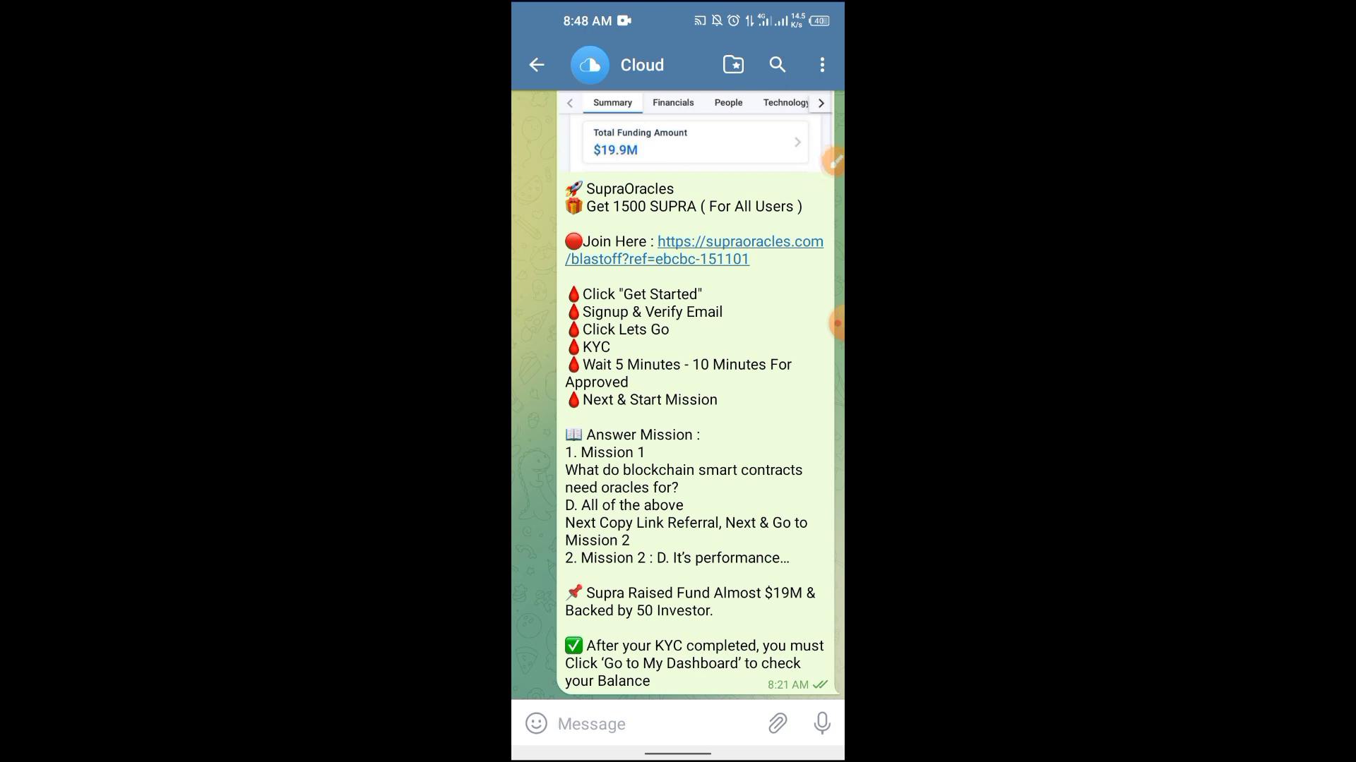
left_click(832, 161)
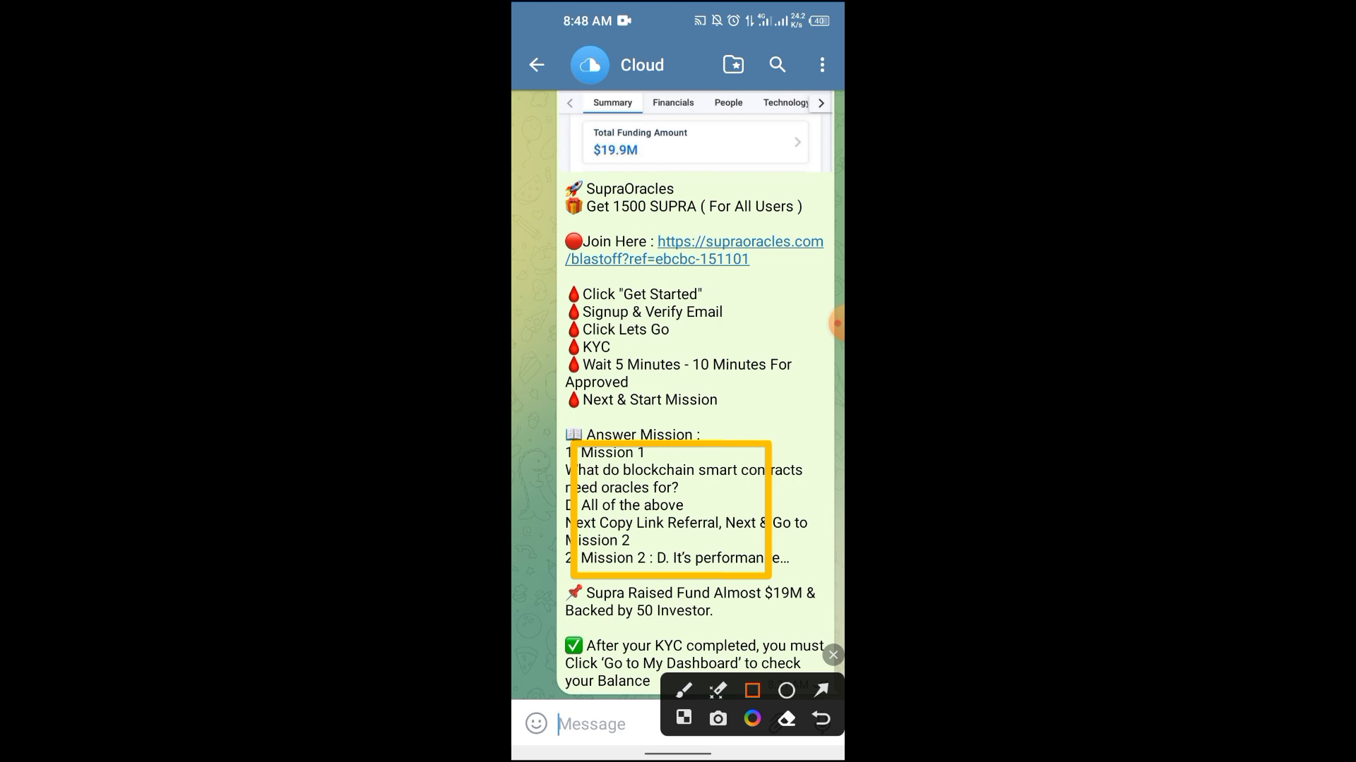
left_click(831, 654)
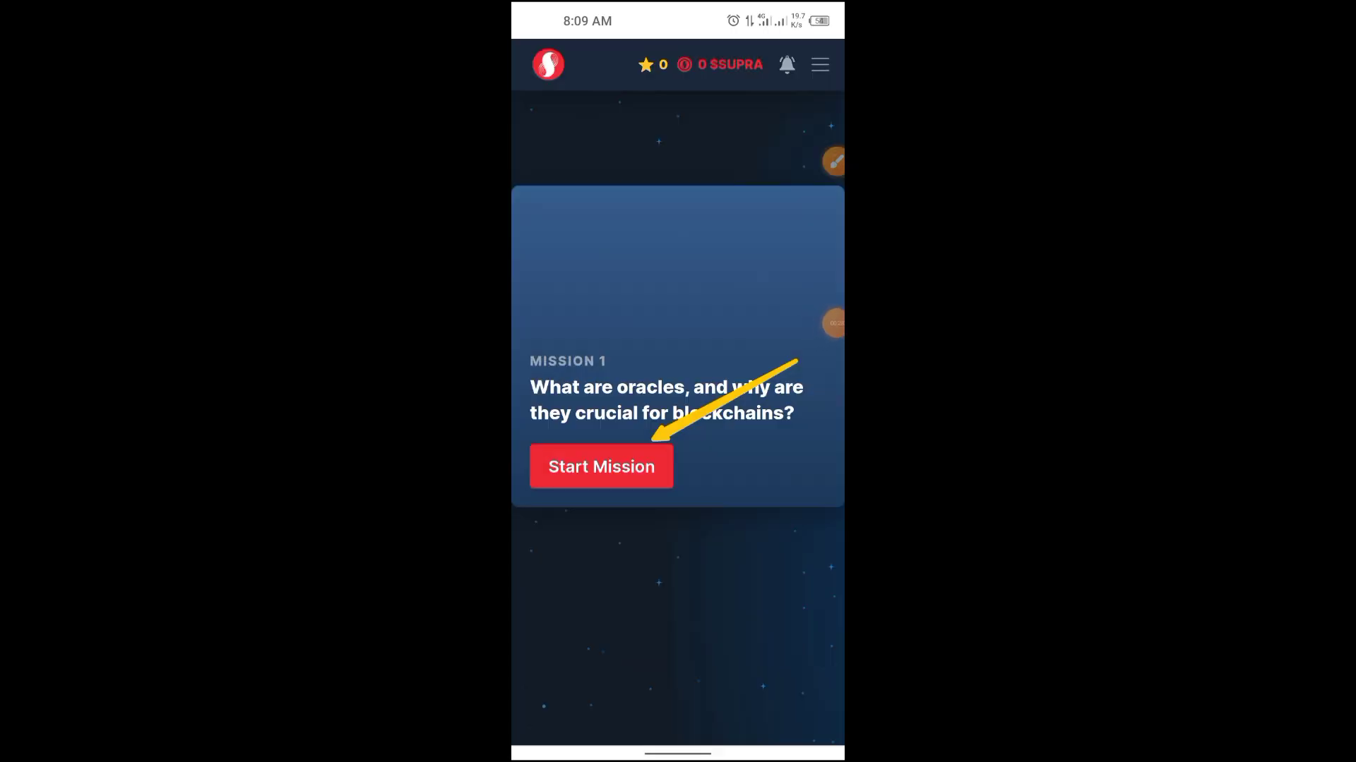
Go to Missions and scroll to the Sign Up to be a Cadet card with Start KYC
left_click(819, 64)
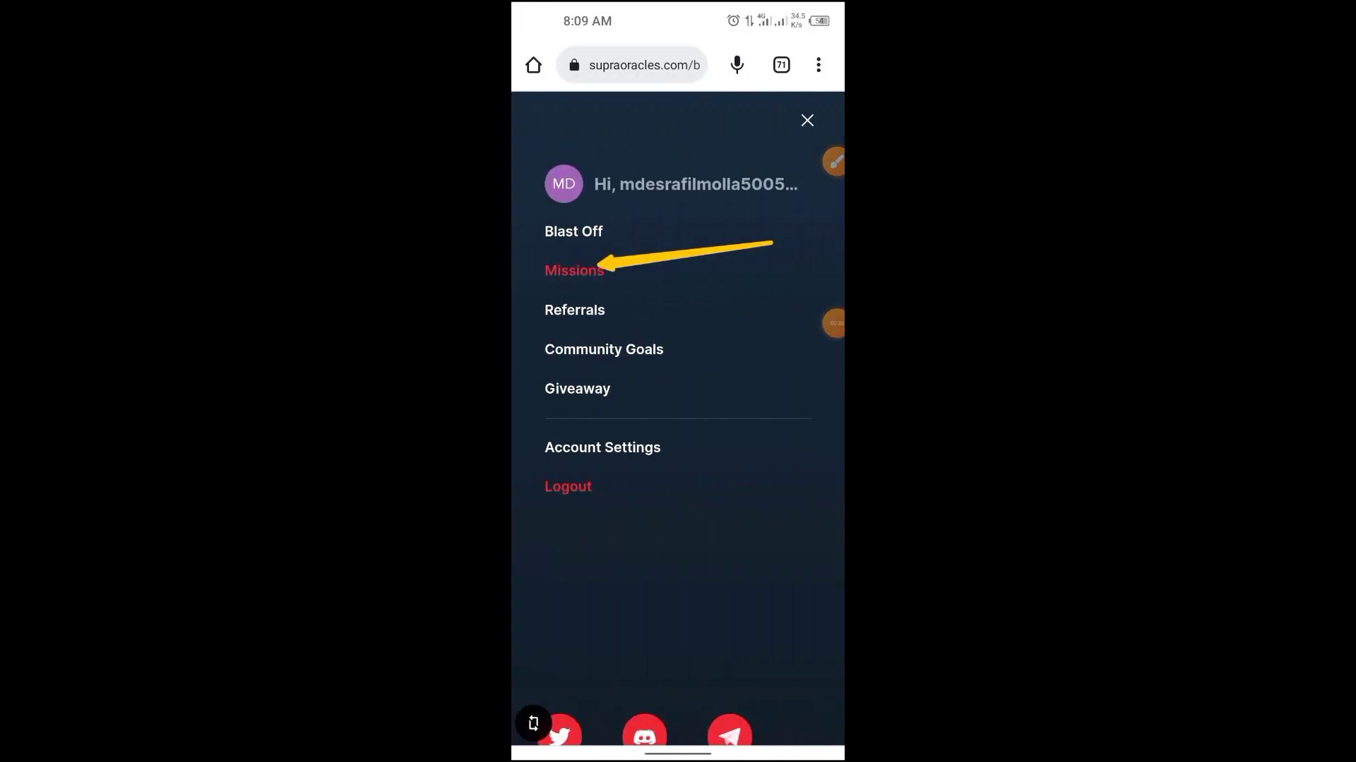
left_click(573, 270)
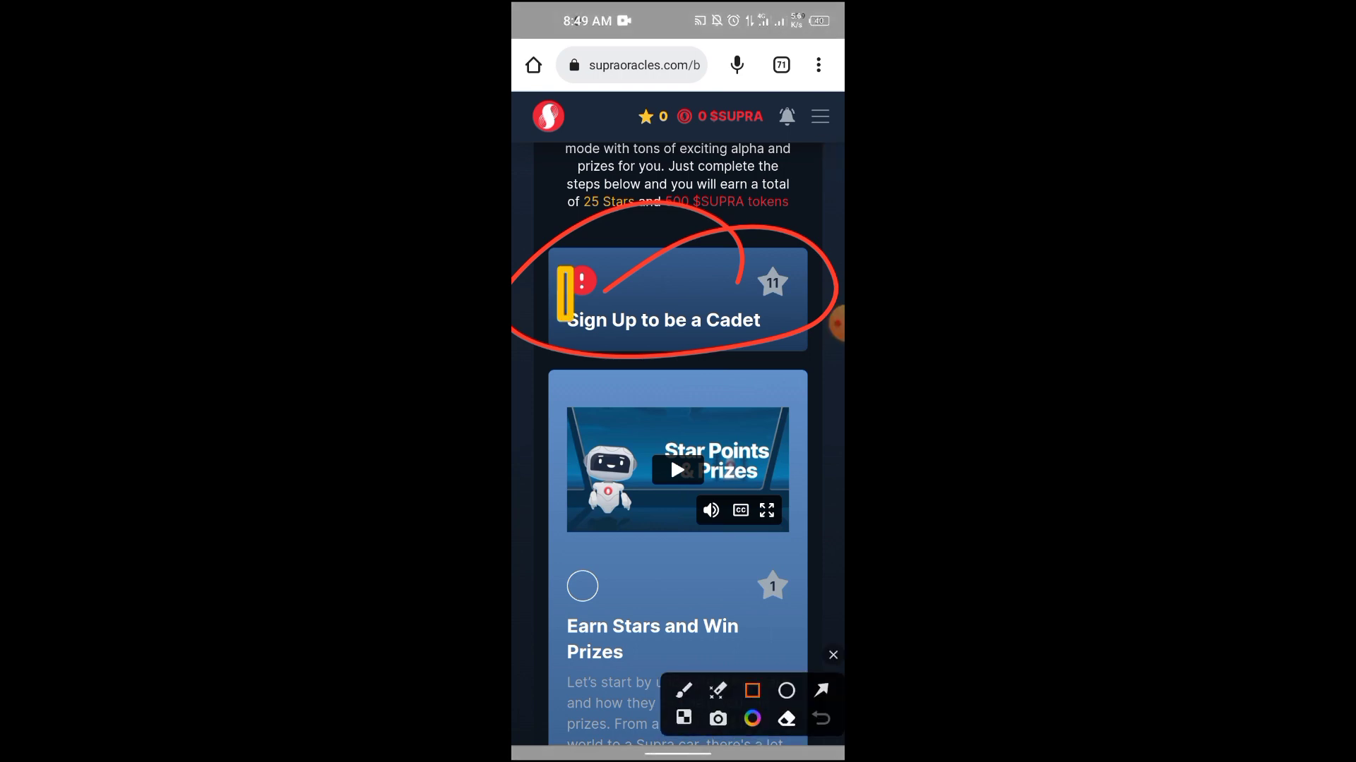
left_click(832, 654)
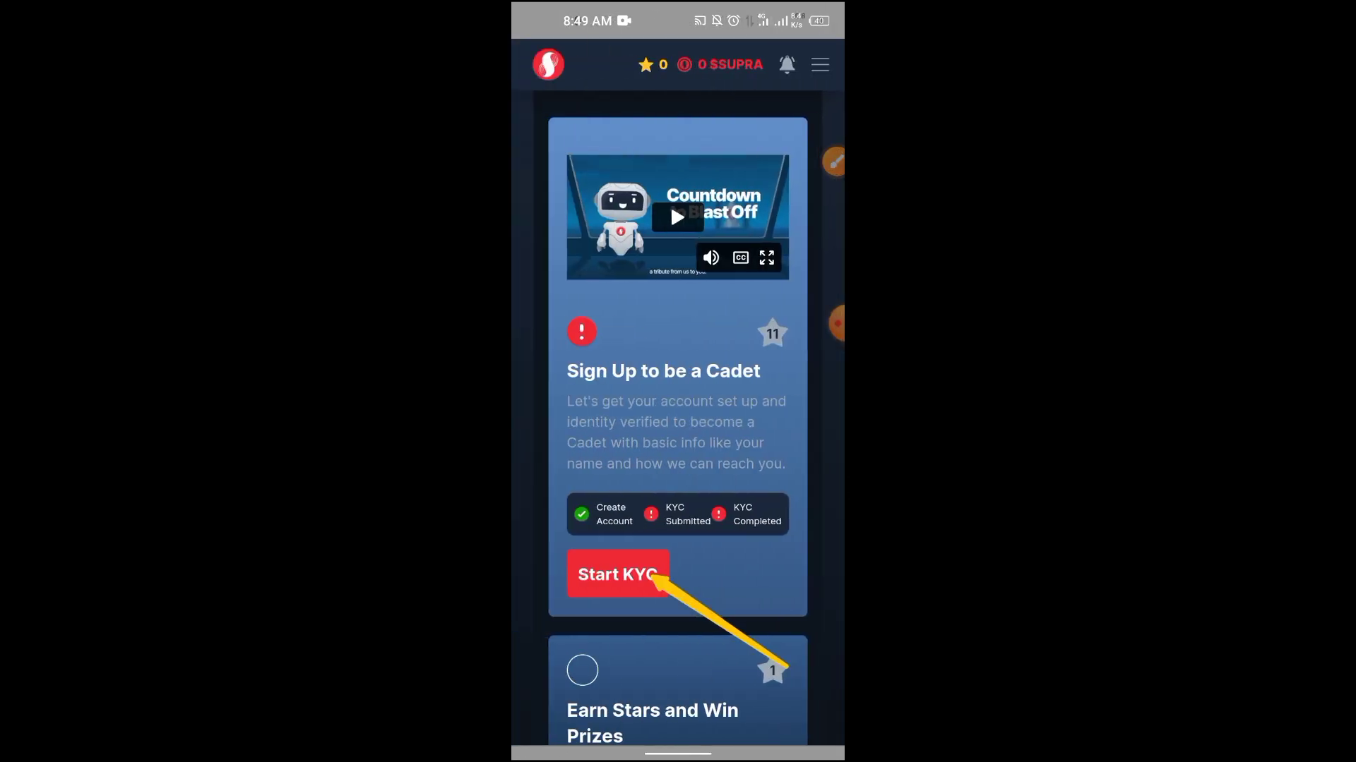
Start KYC from the Cadet card and confirm on the Why KYC? page
left_click(616, 574)
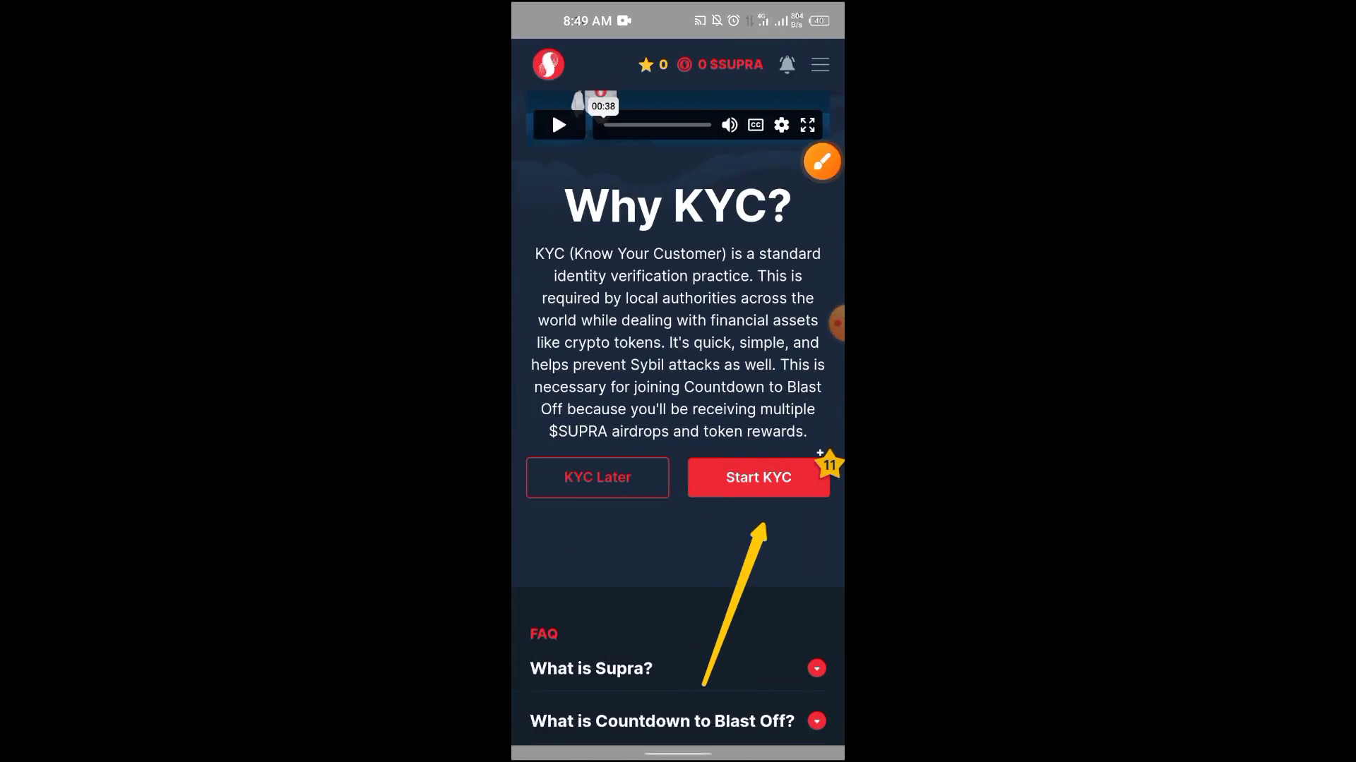
left_click(821, 161)
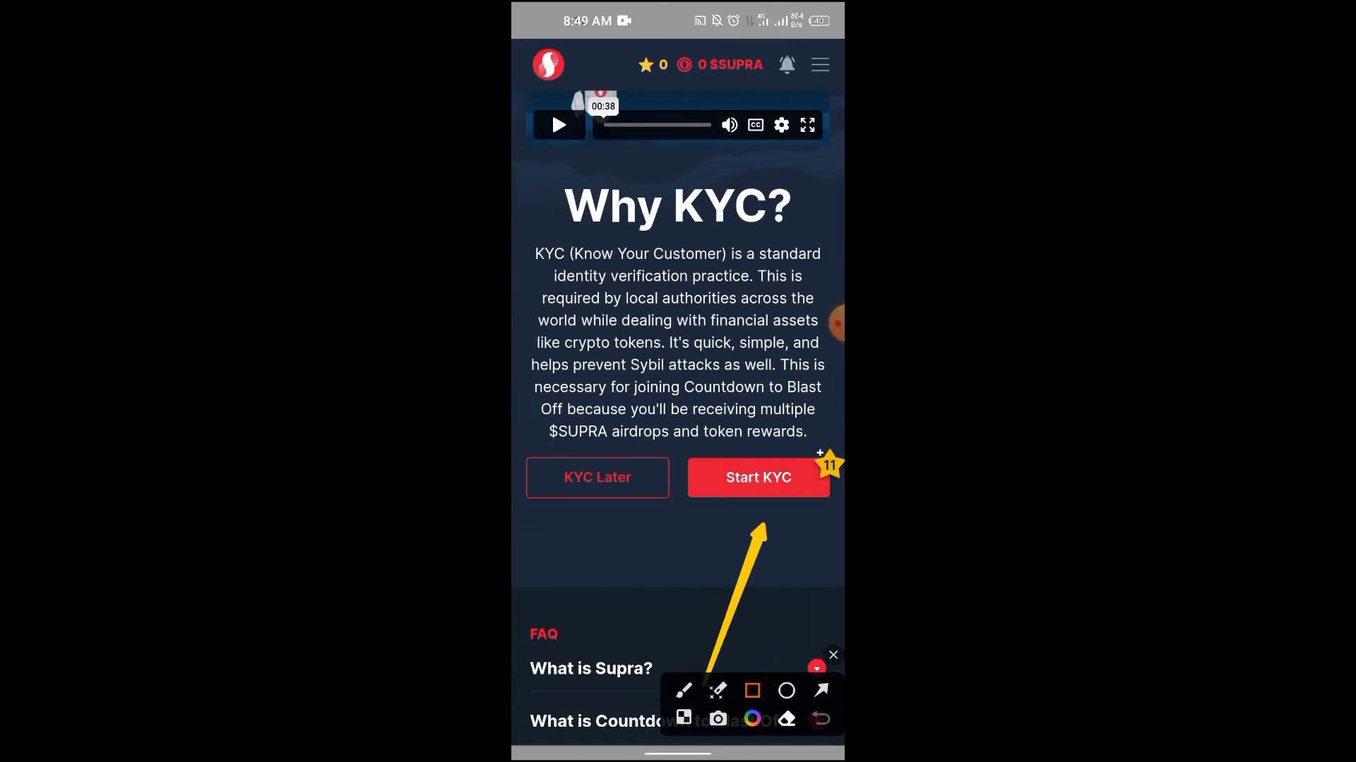
left_click(758, 477)
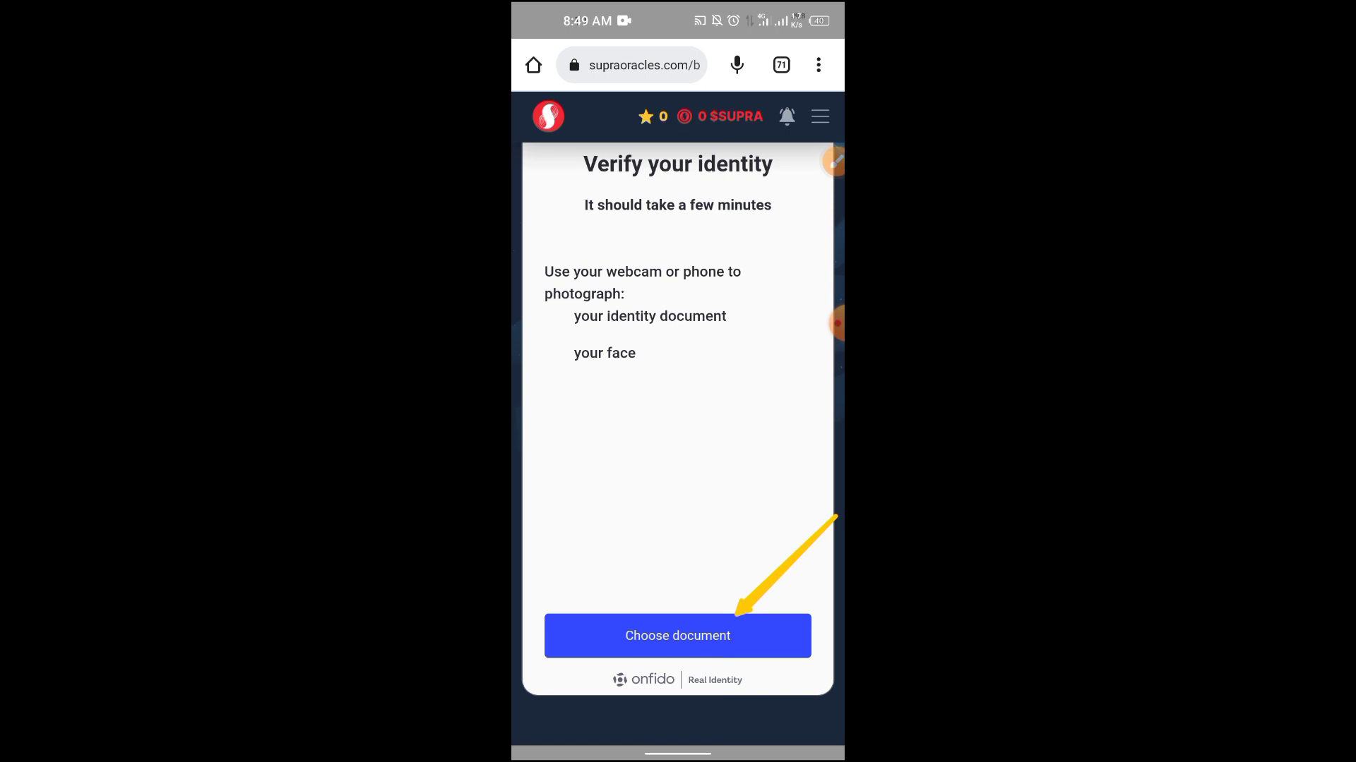
Choose an Identity card (front and back) issued in Bangladesh as the document
left_click(678, 635)
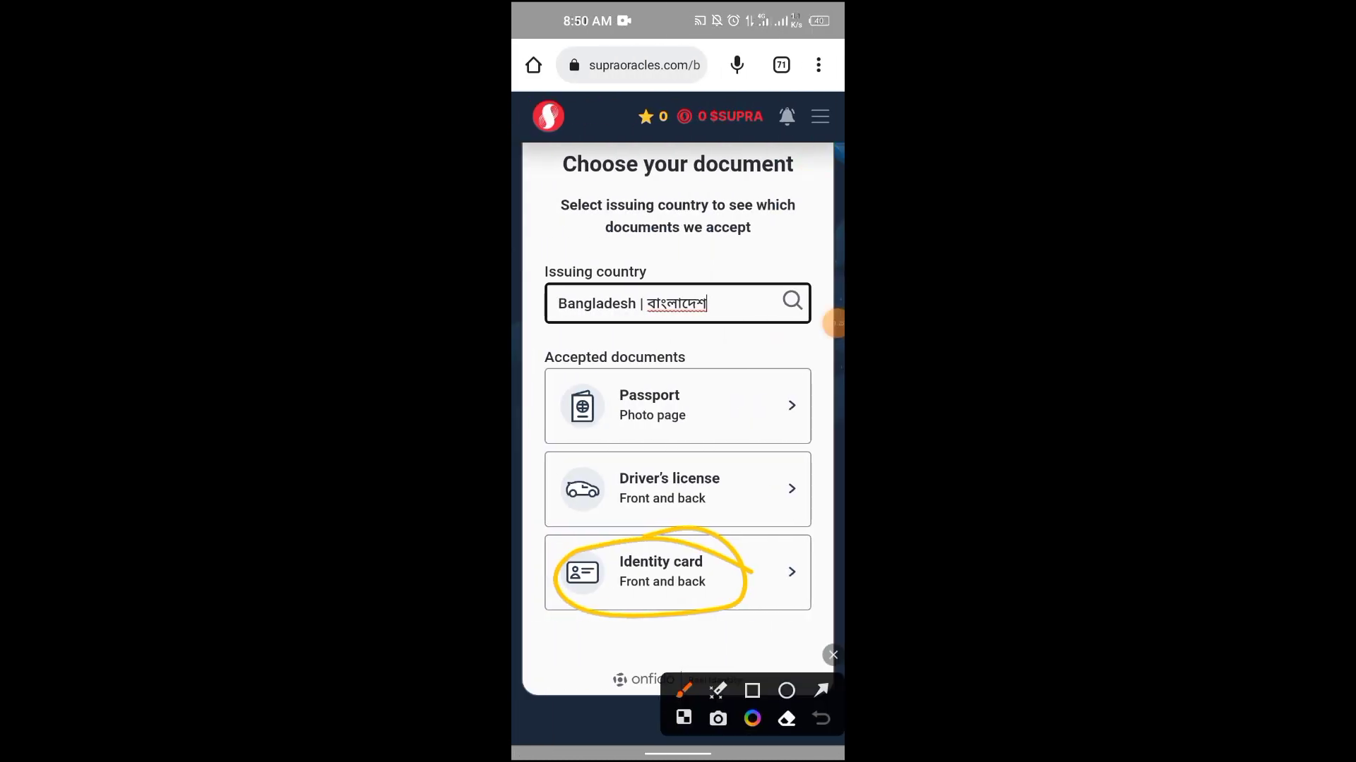
left_click(752, 690)
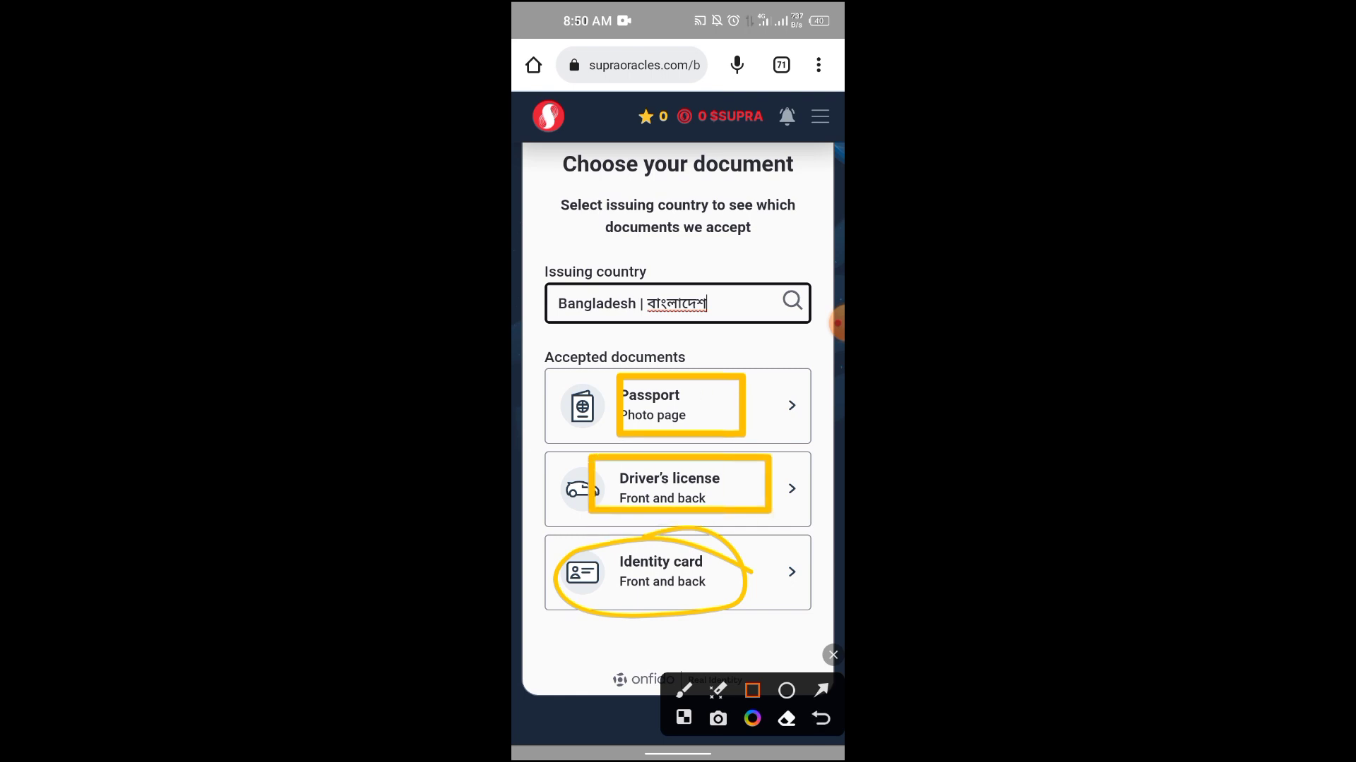
left_click(677, 571)
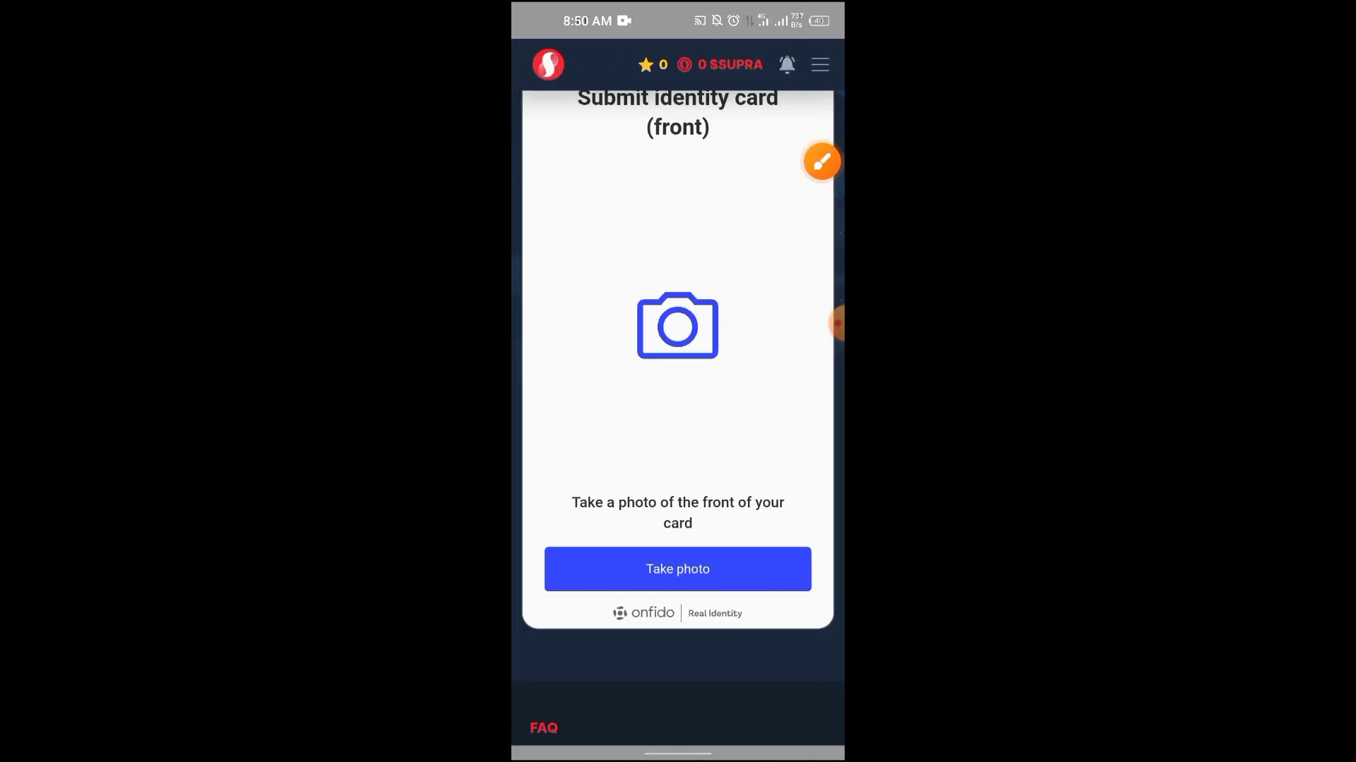
Photograph and upload the identity card front, then photograph the back
left_click(677, 569)
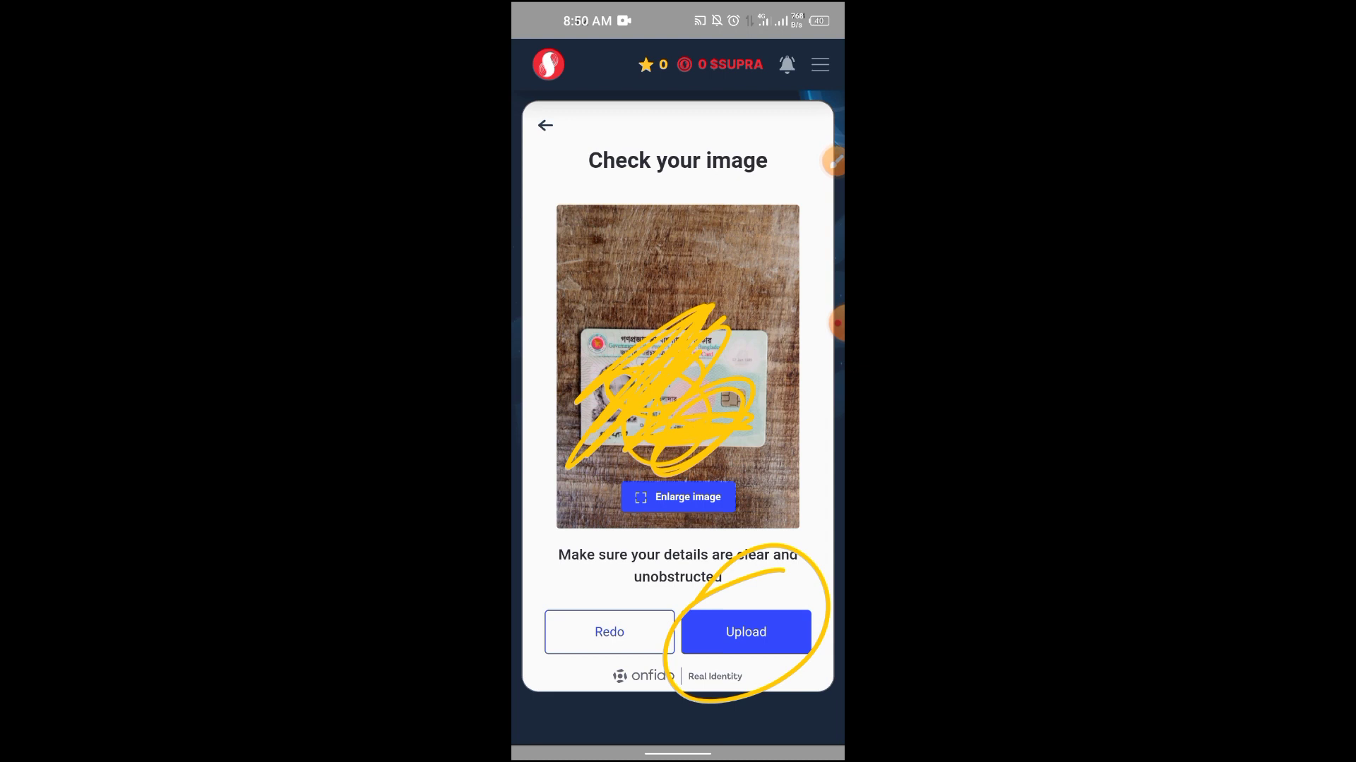
left_click(744, 631)
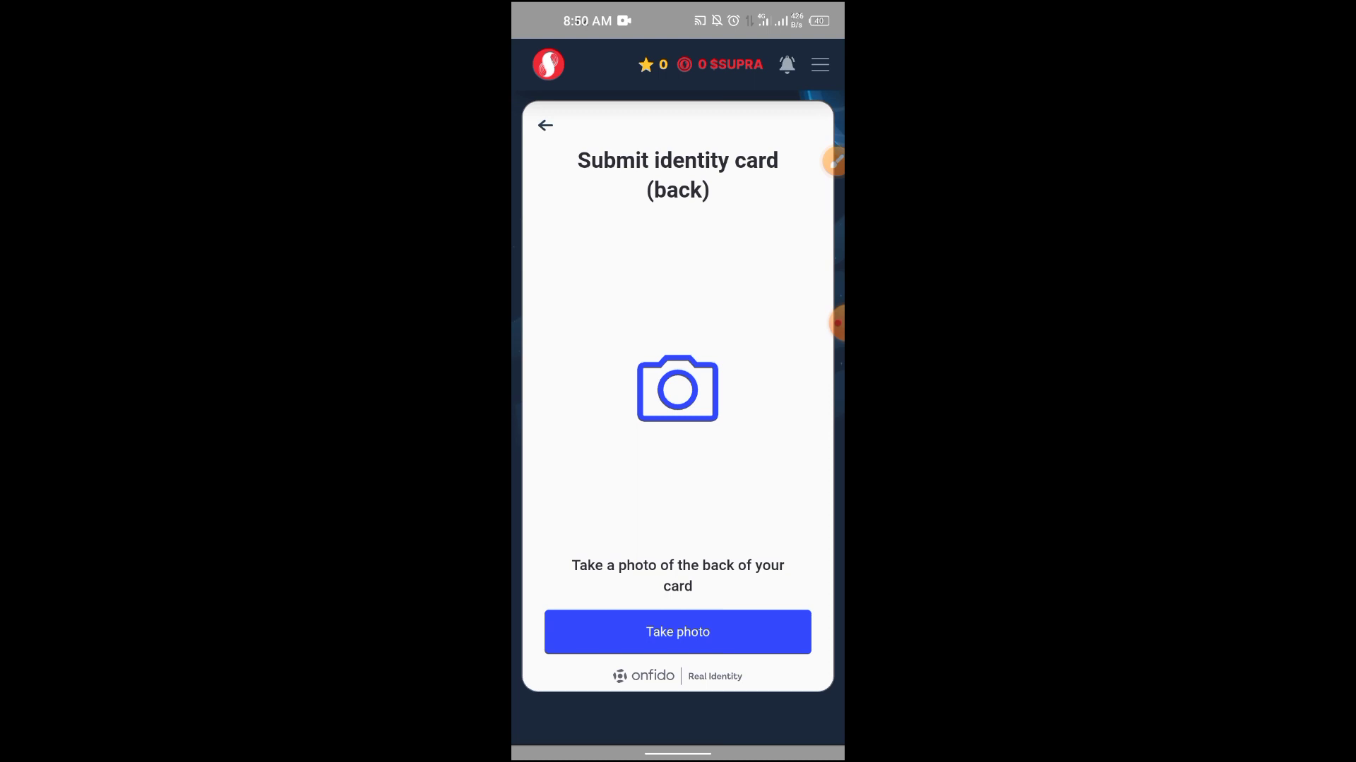
left_click(677, 631)
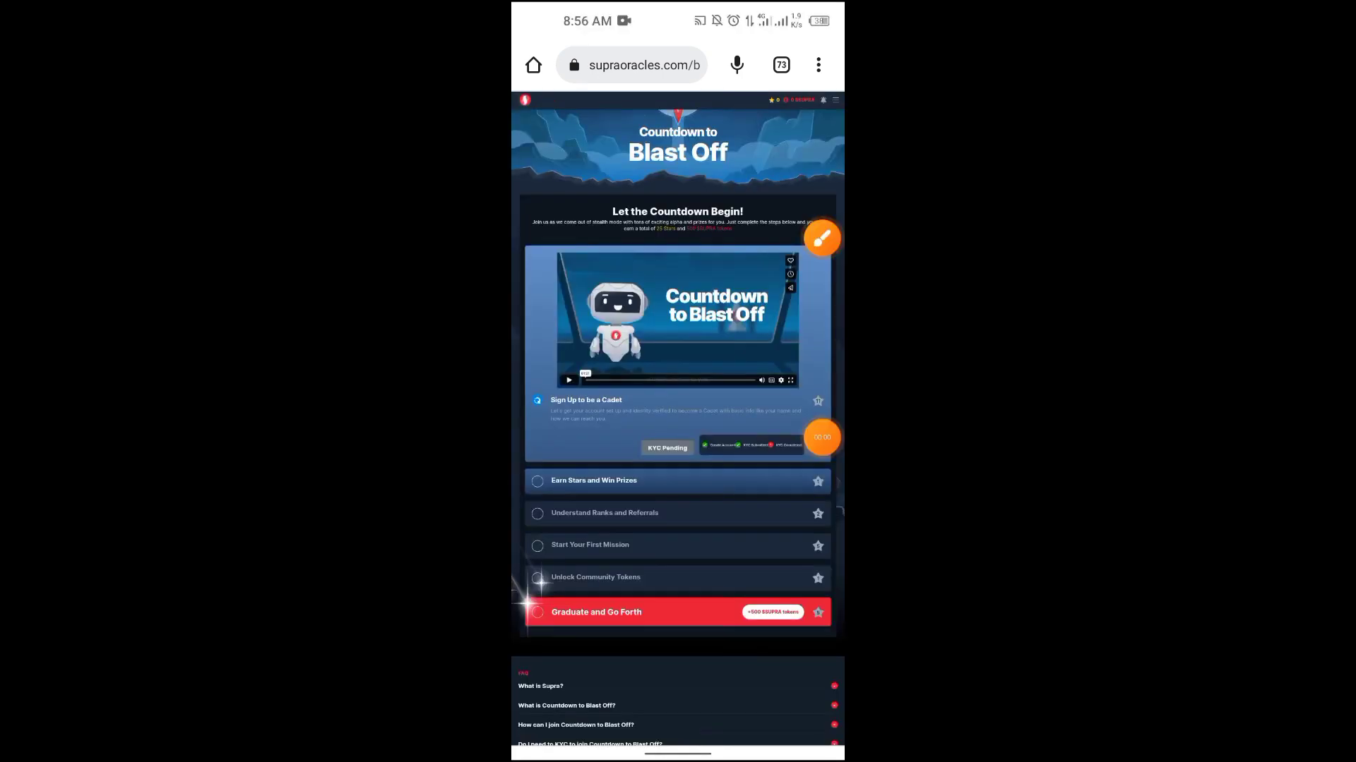
View the SupraOracles mission answers in Telegram's Cloud chat, then go back
left_click(821, 238)
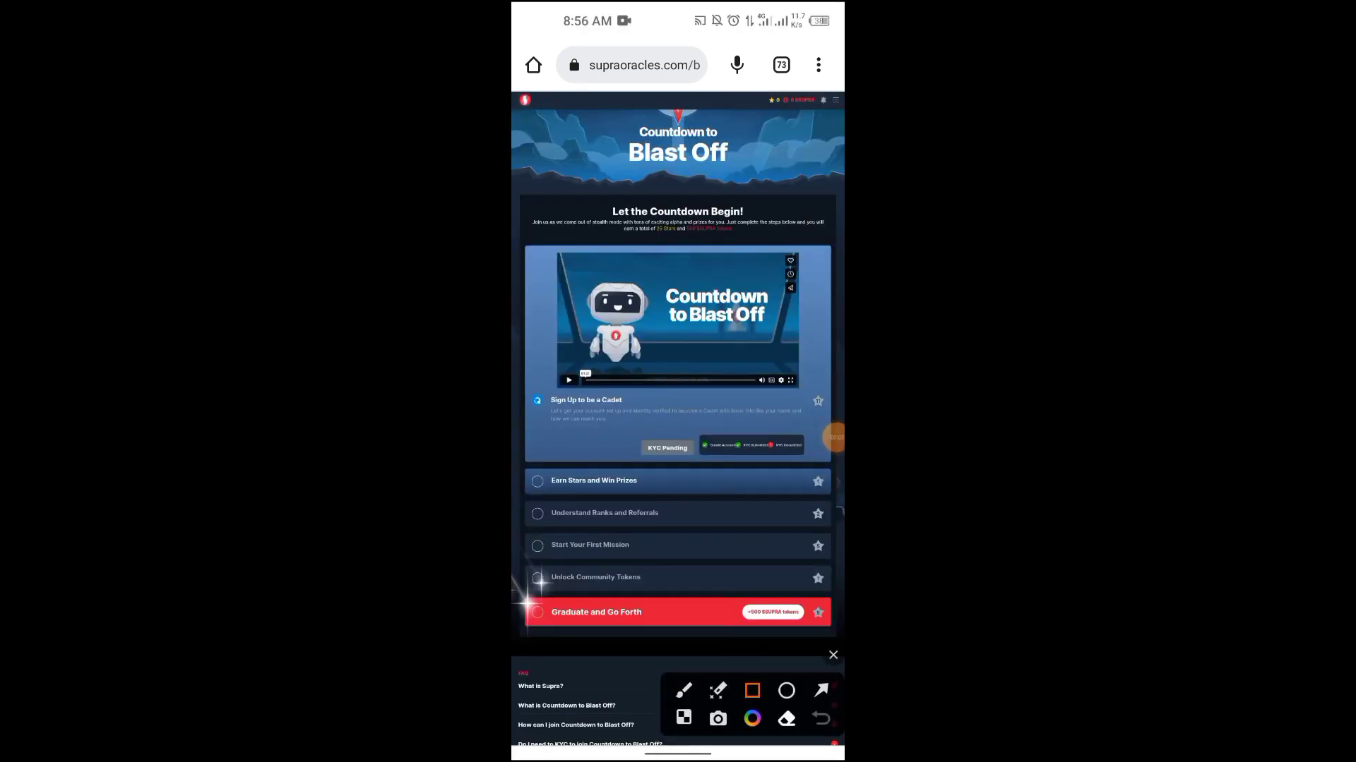
left_click(670, 450)
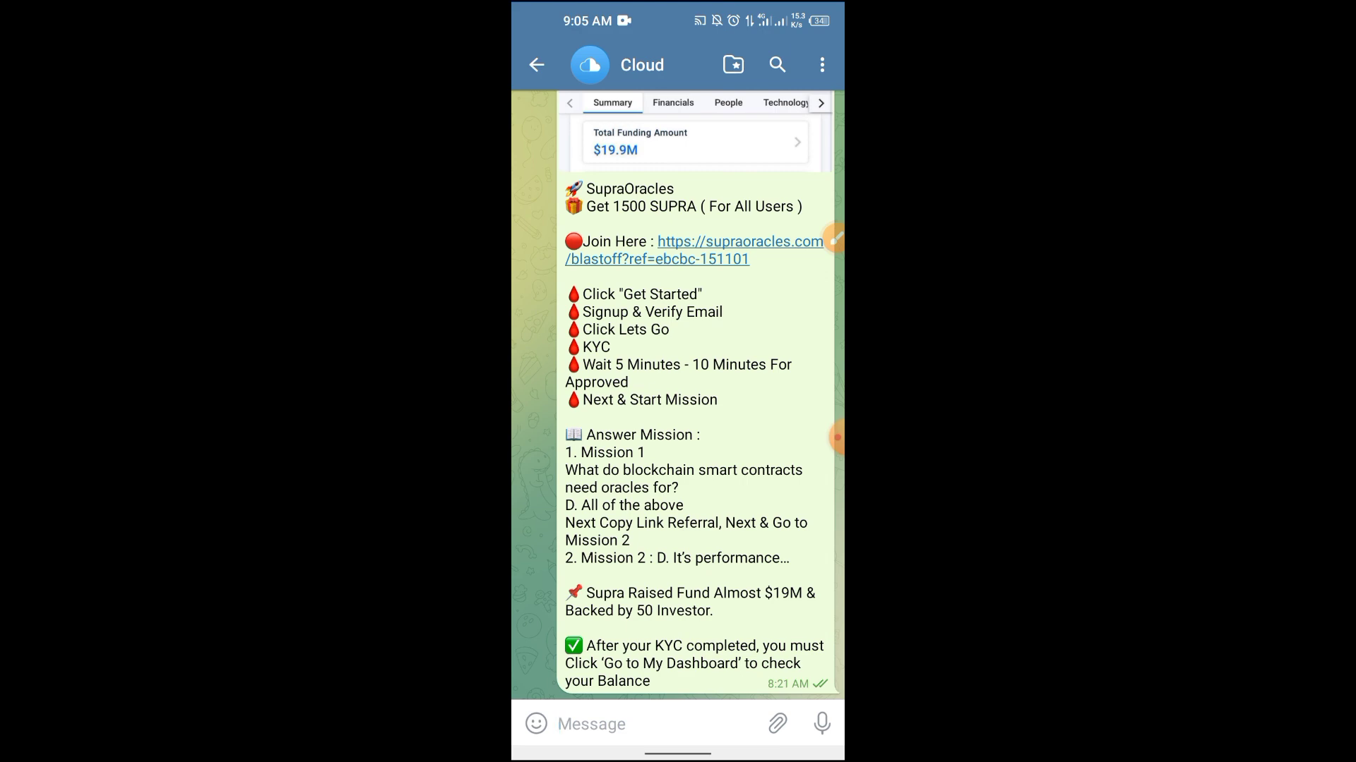
left_click(536, 65)
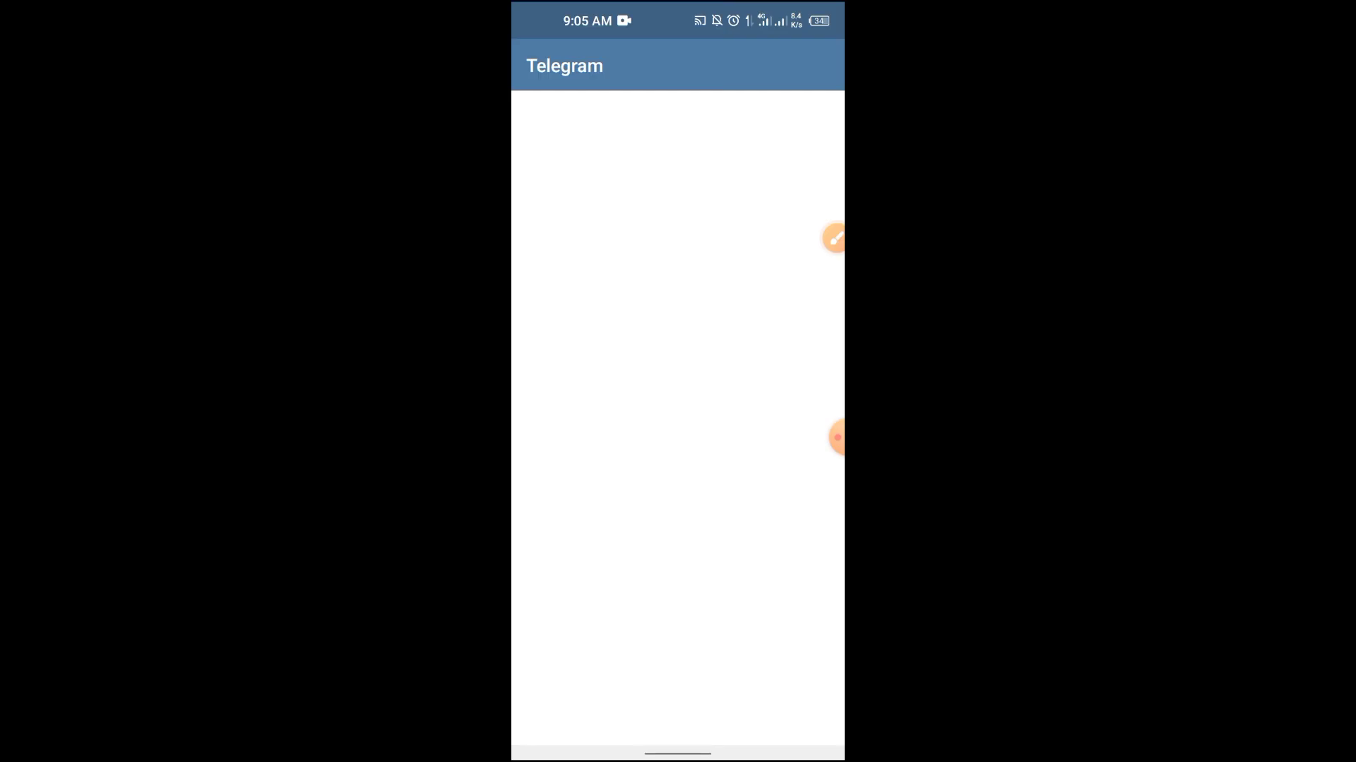